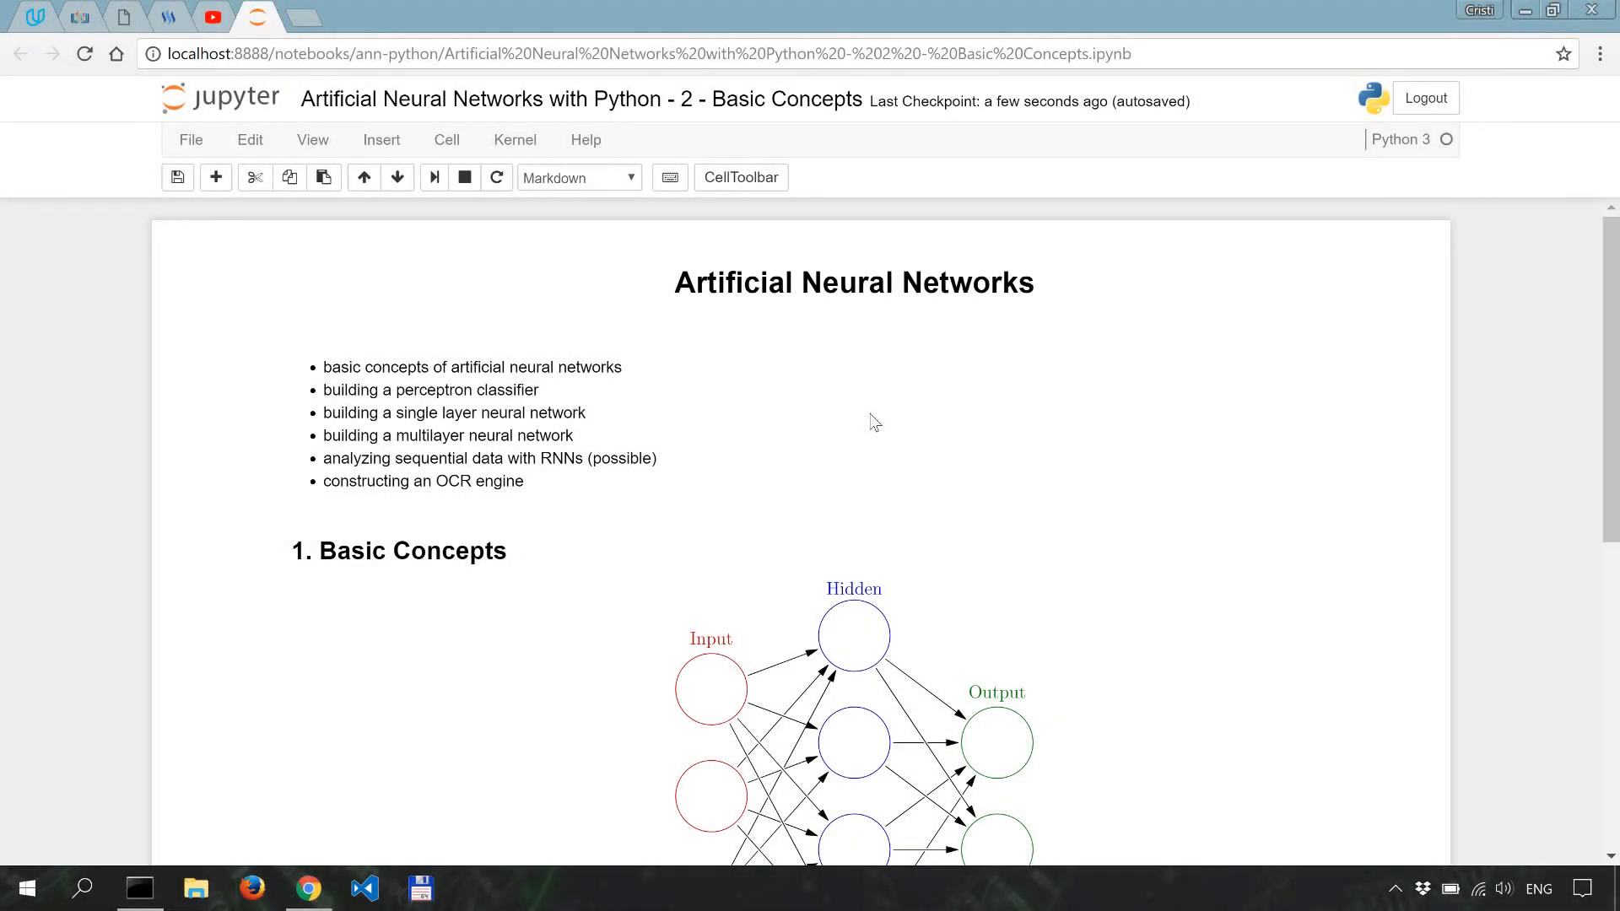
pyautogui.moveTo(971, 499)
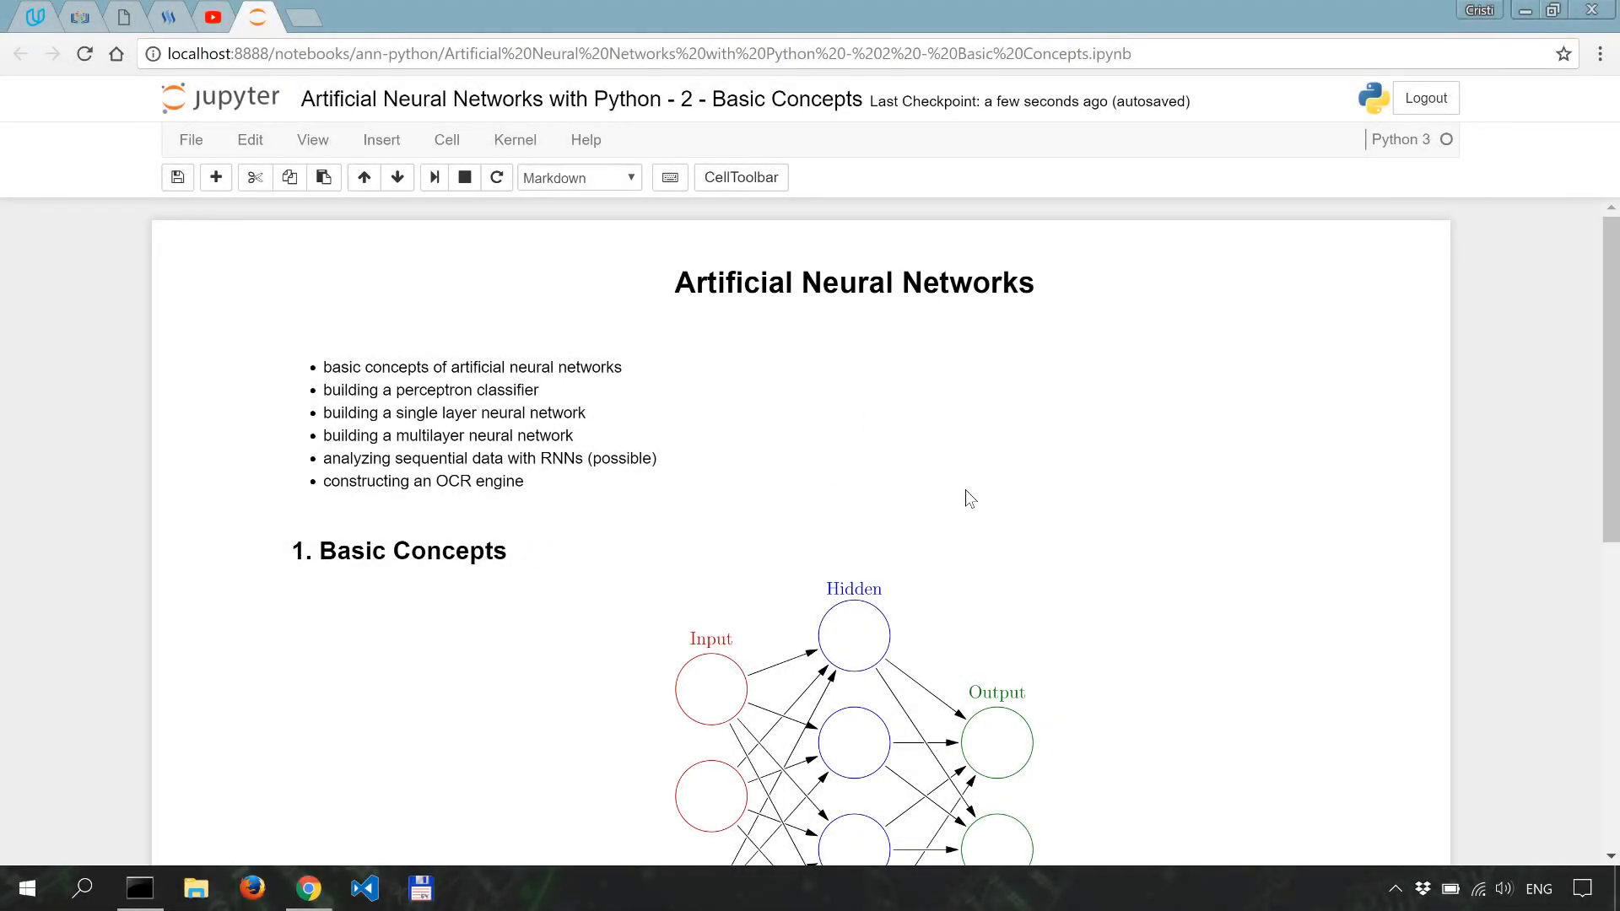
pyautogui.moveTo(868, 502)
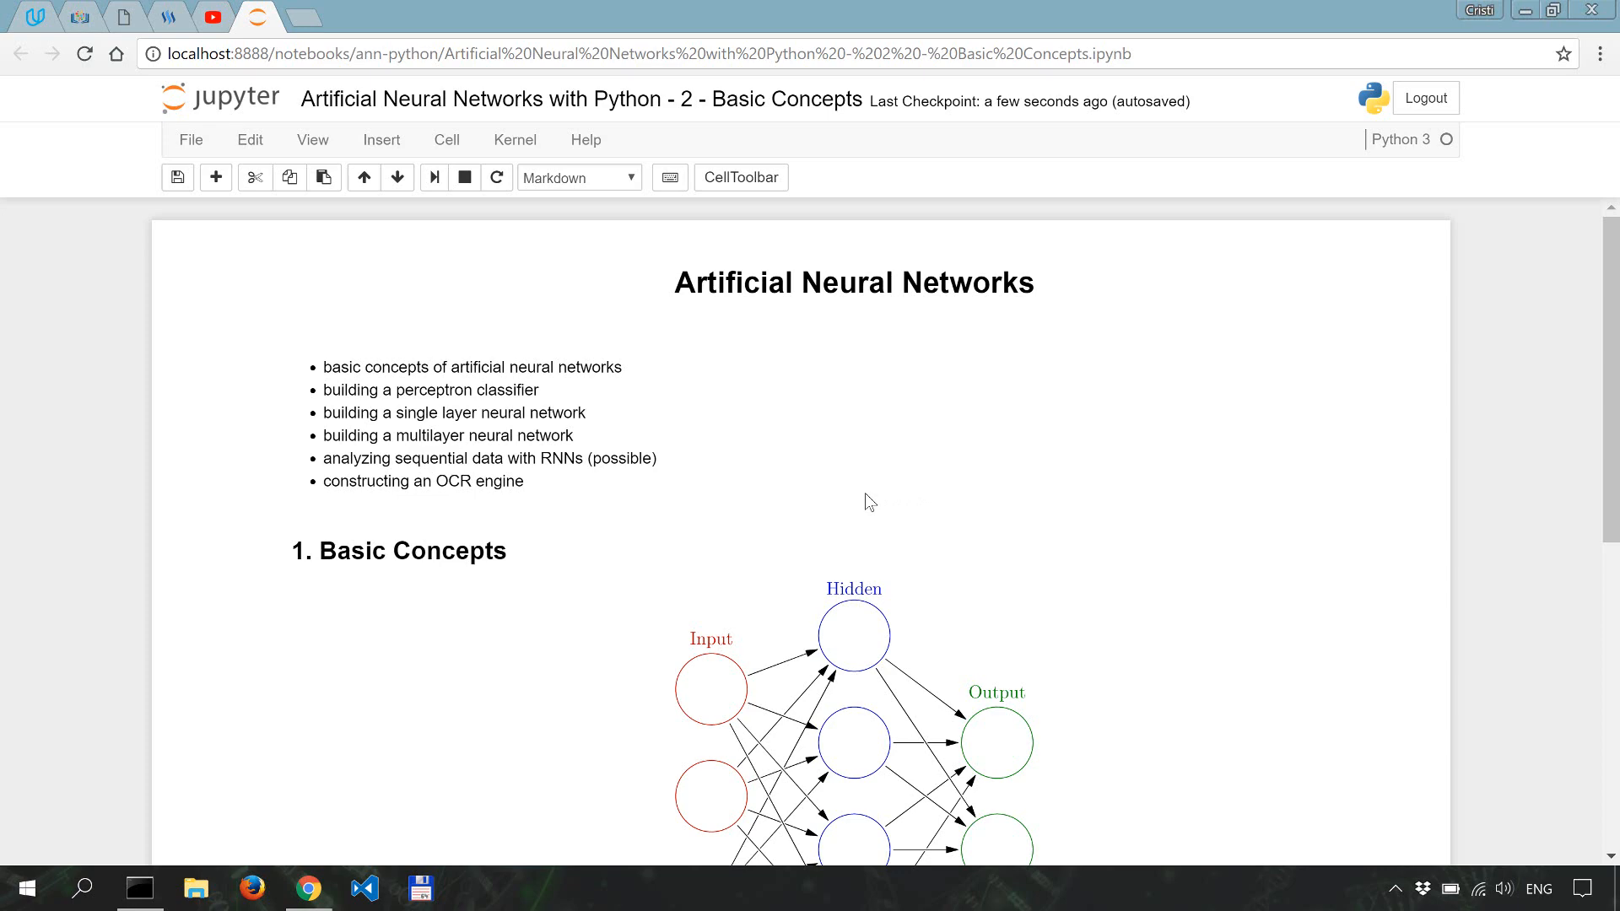
pyautogui.moveTo(829, 516)
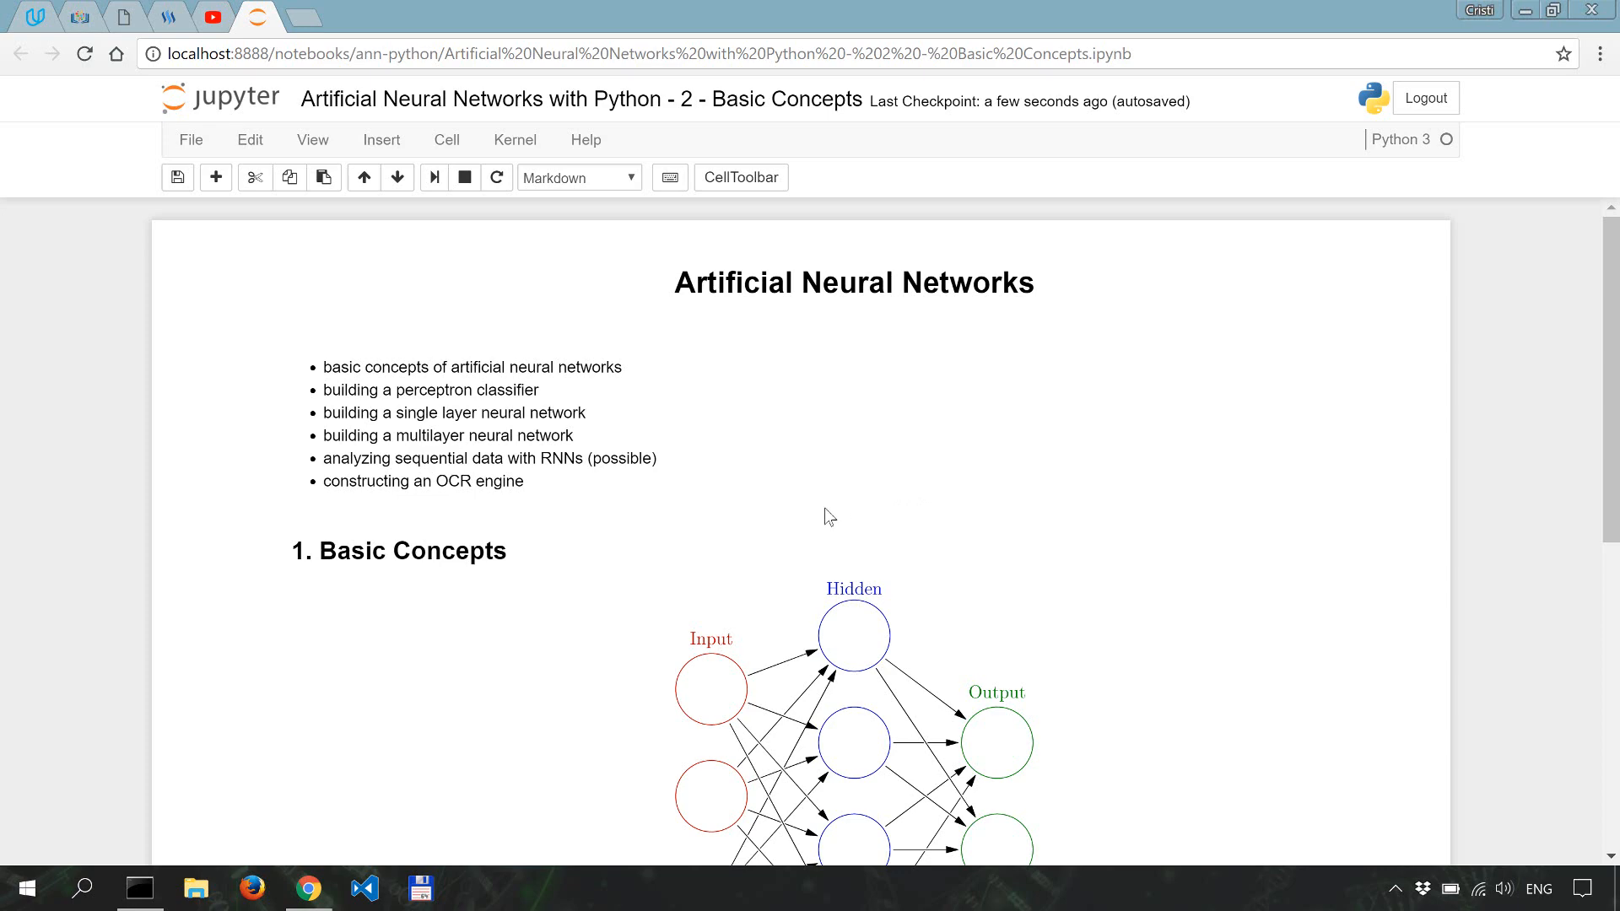
# Scroll down to the neural-network history bullets and the training process description.
pyautogui.scroll(-3)
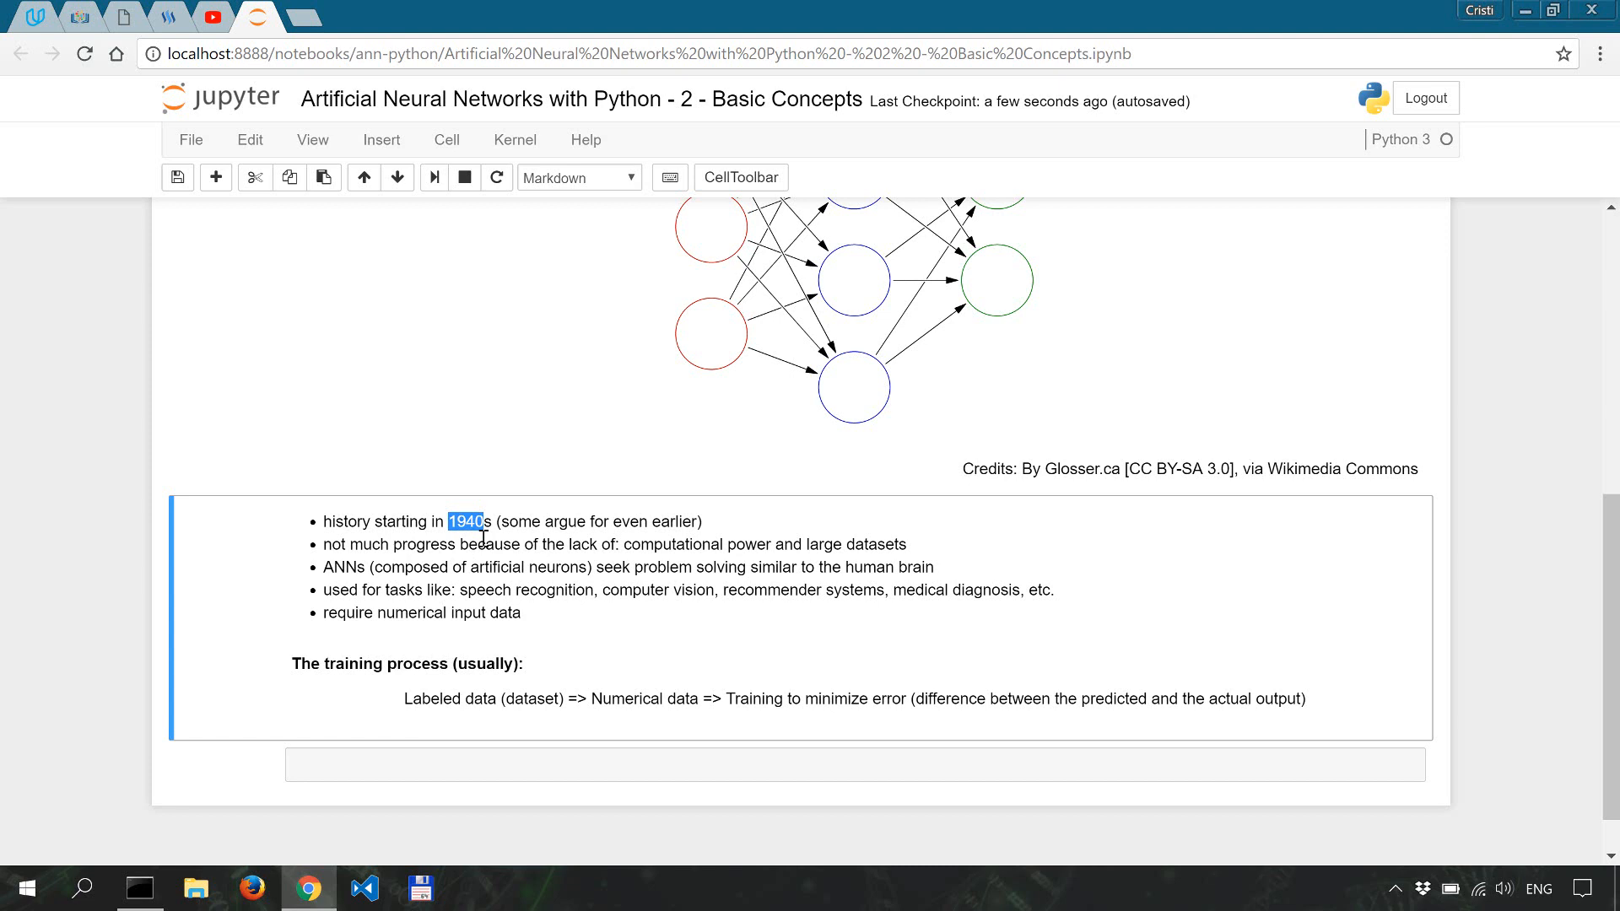
pyautogui.moveTo(779, 567)
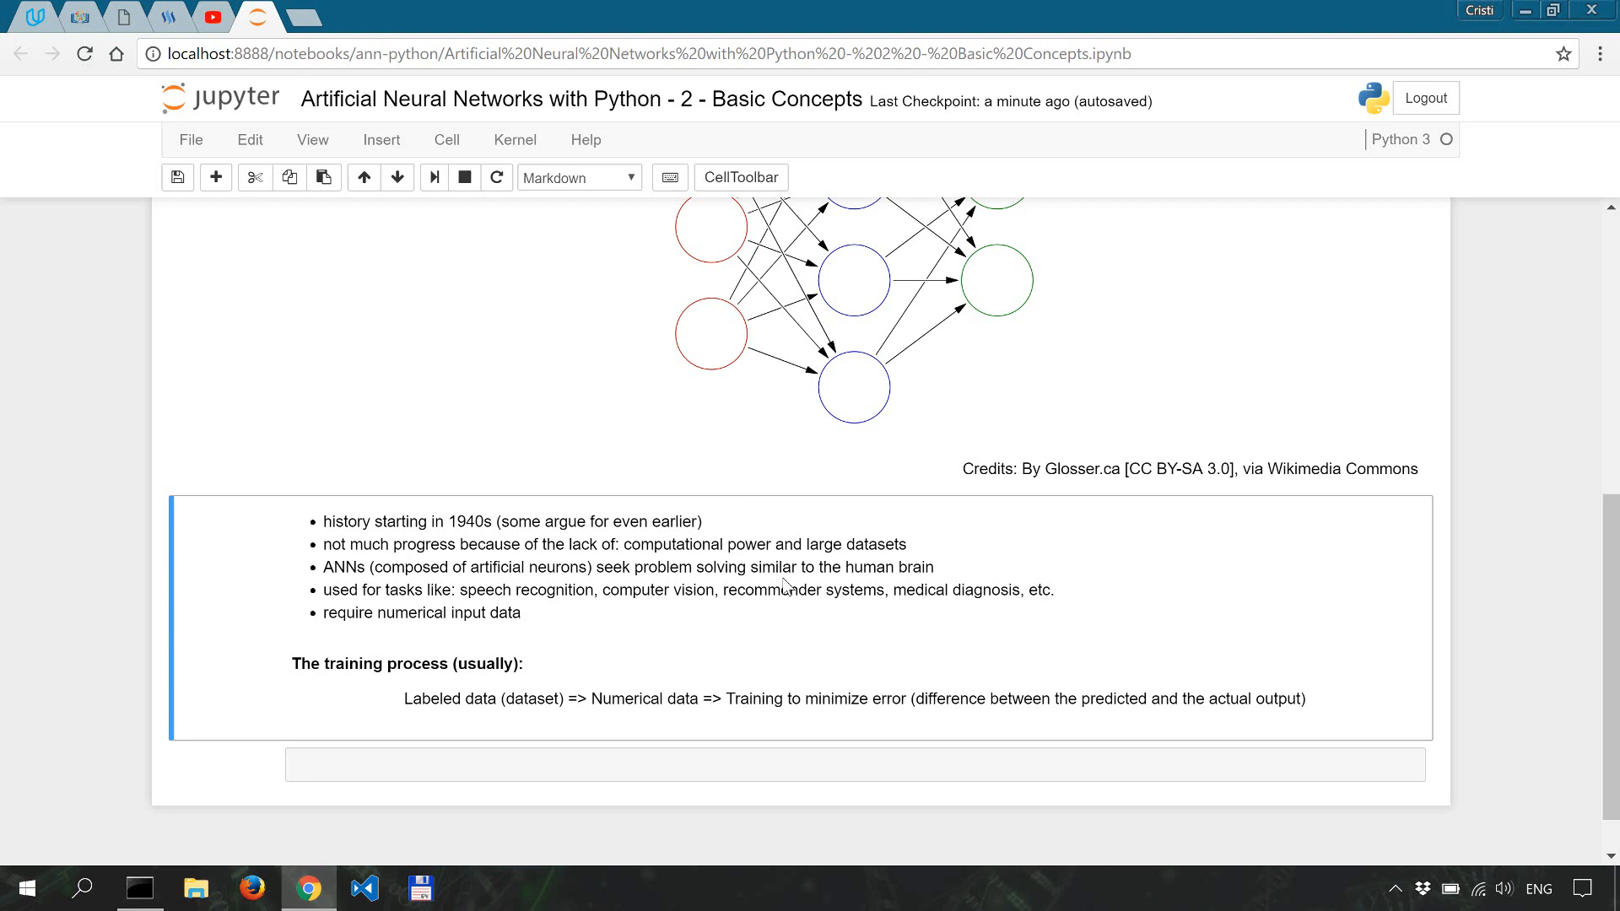
pyautogui.moveTo(687, 638)
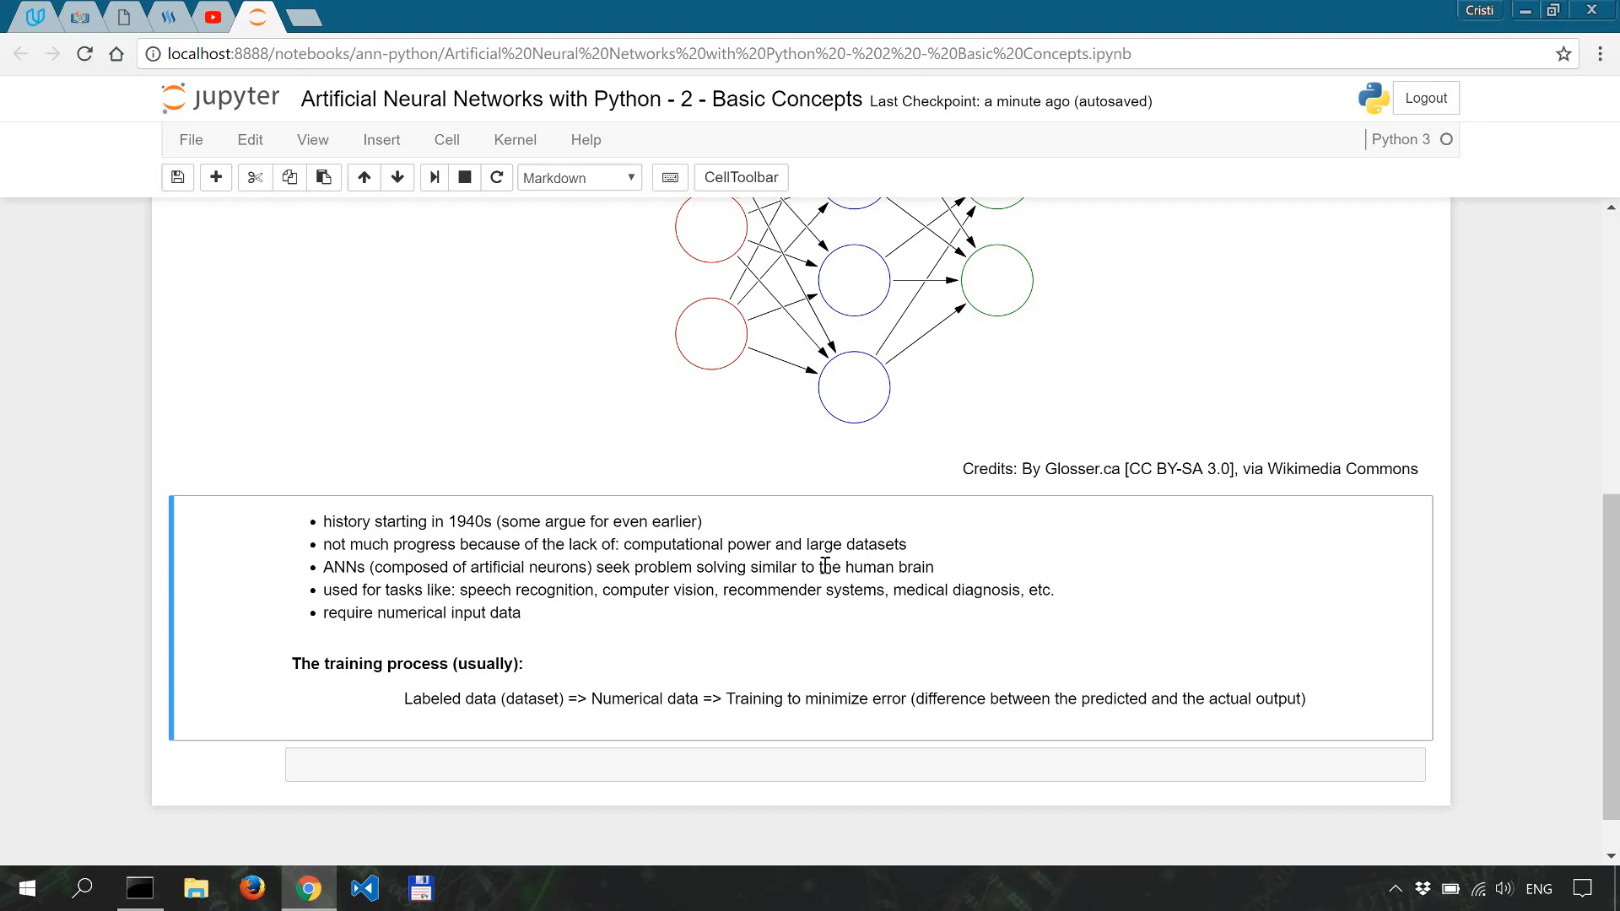
pyautogui.moveTo(883, 587)
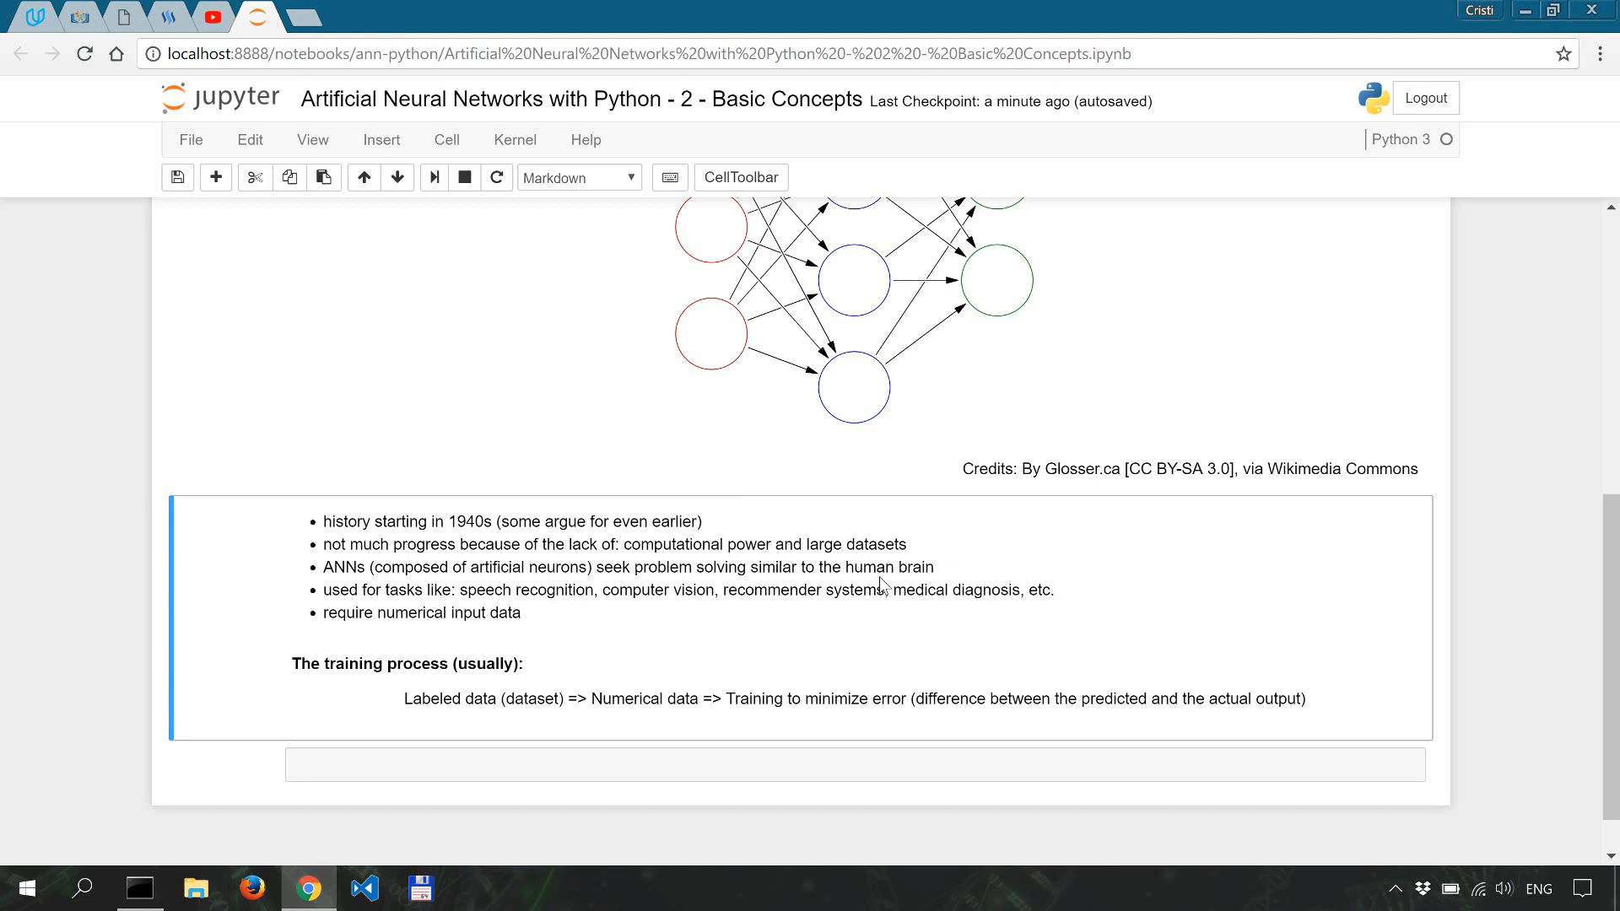
# Scroll so the Basic Concepts heading and Input-Hidden-Output diagram are on screen.
pyautogui.scroll(-3)
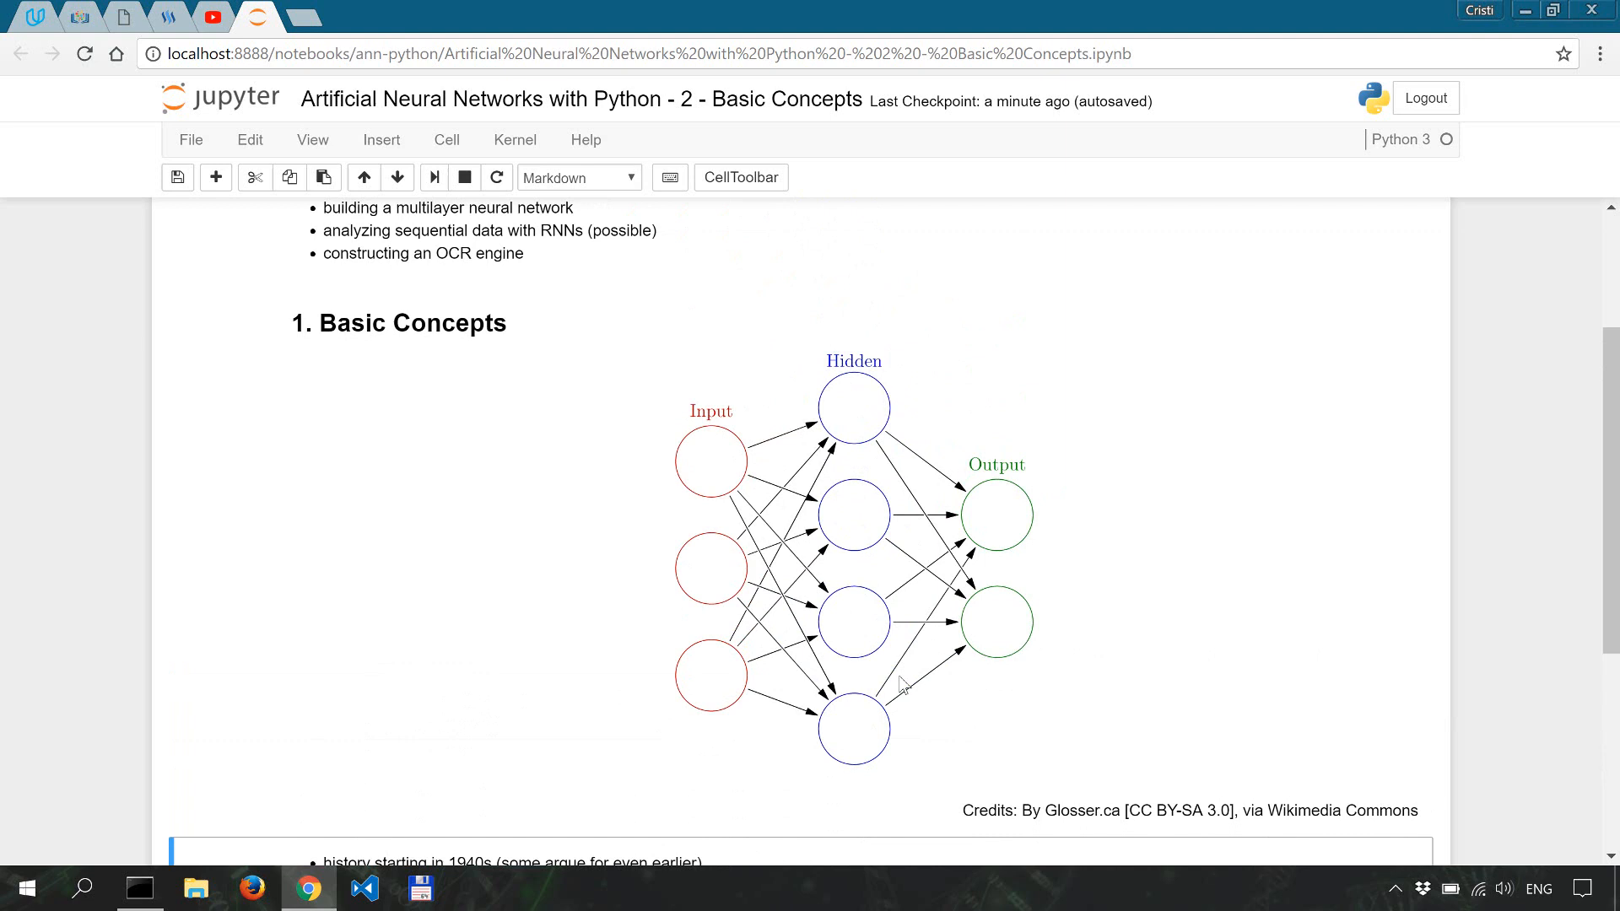
pyautogui.moveTo(662, 495)
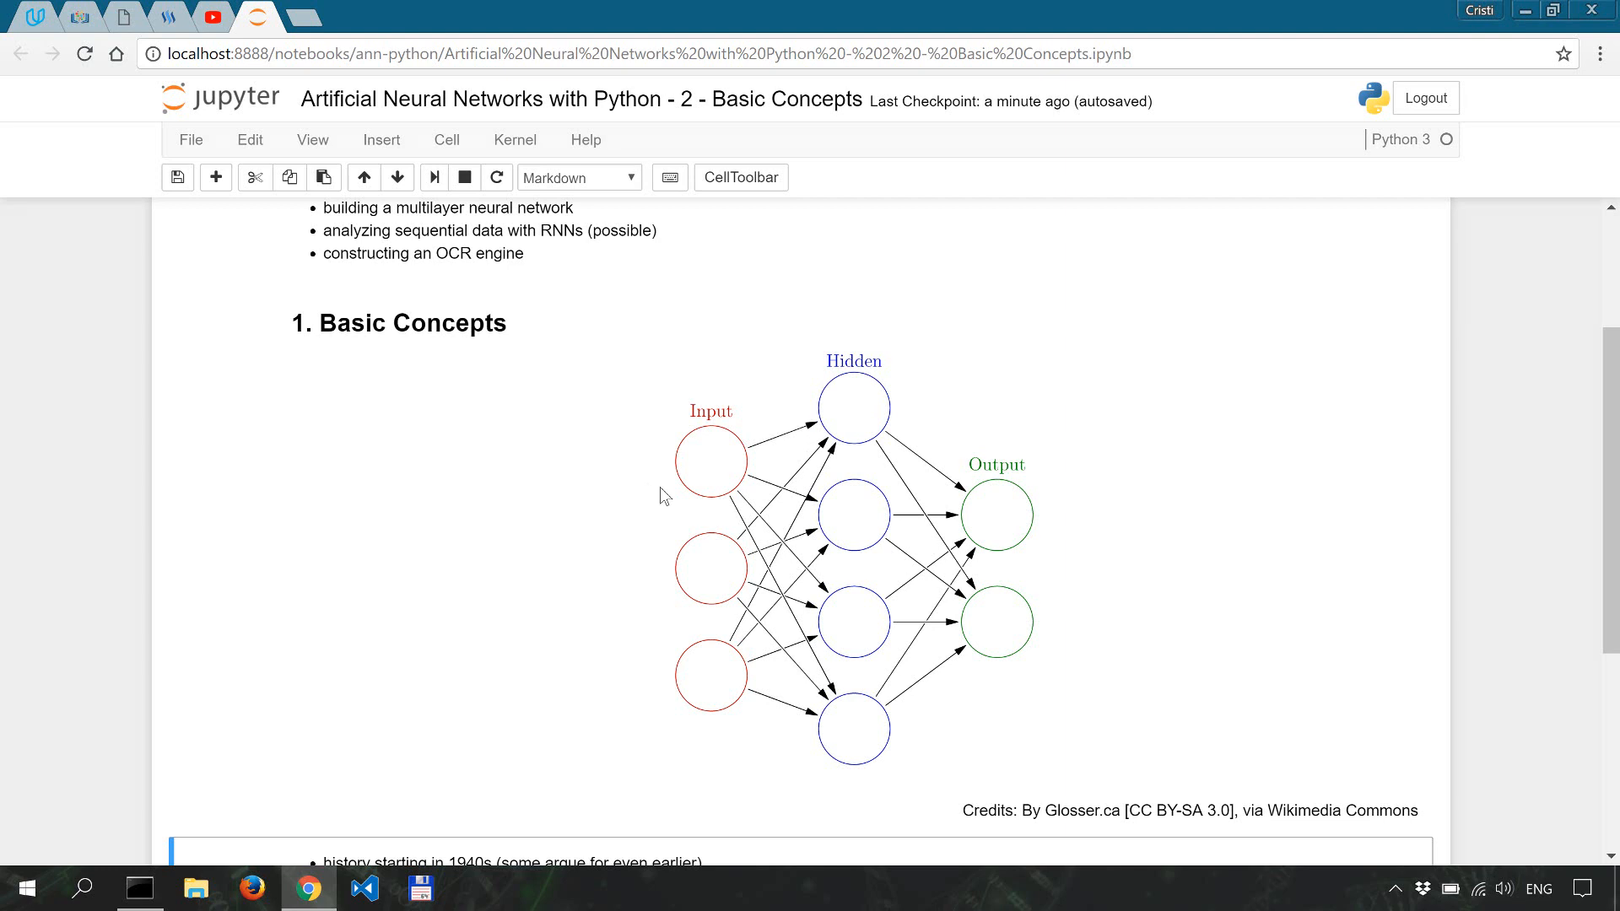
pyautogui.moveTo(882, 554)
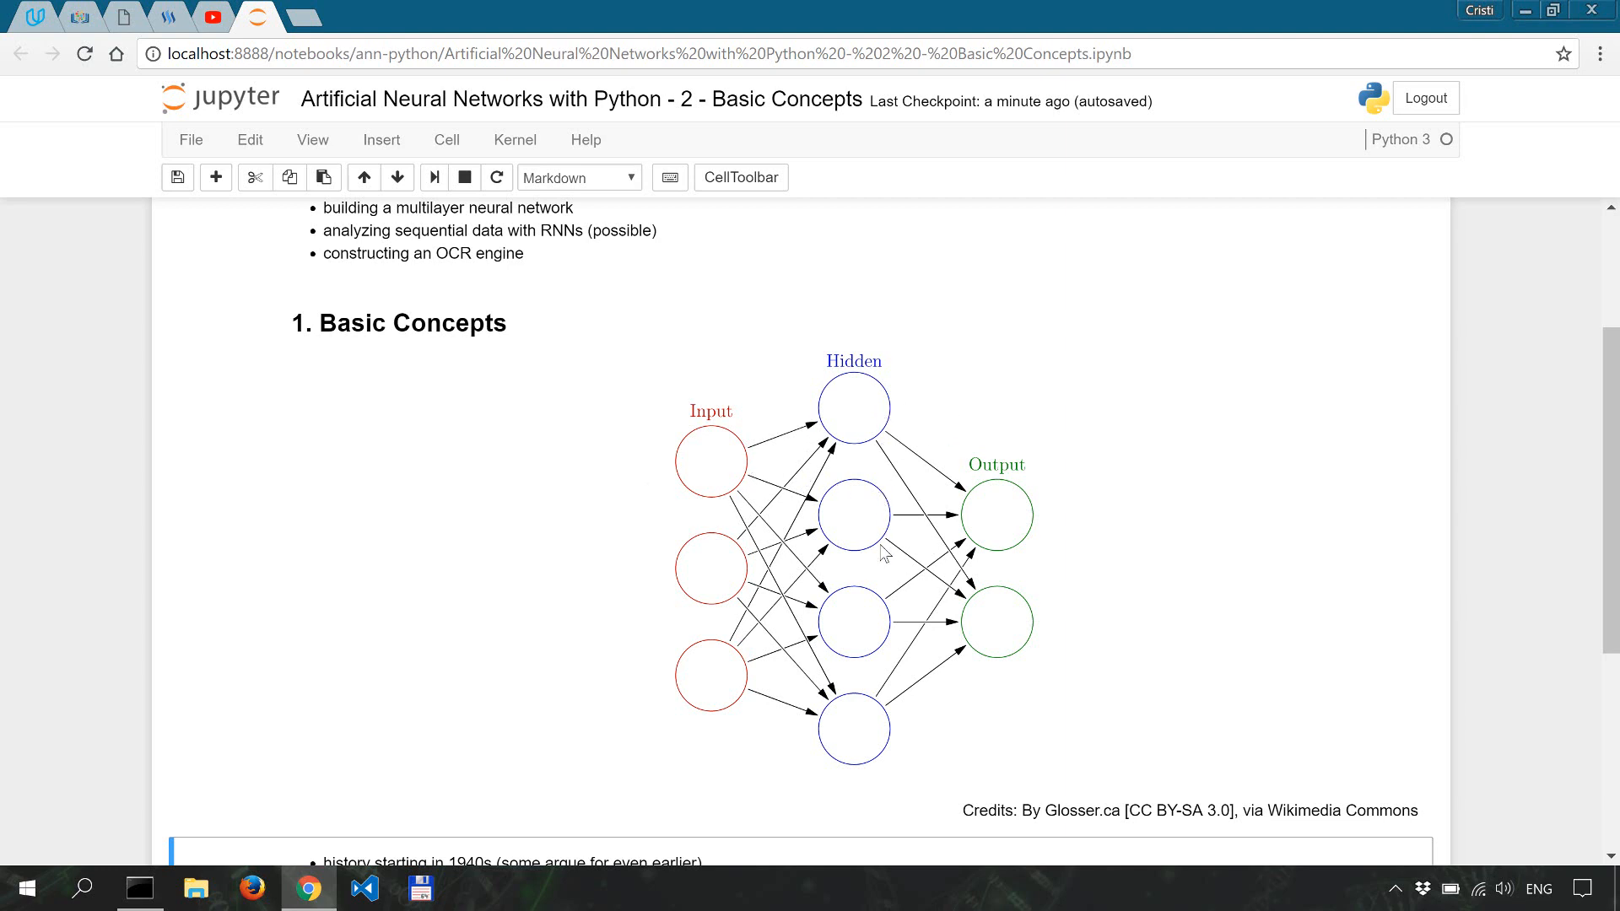
pyautogui.moveTo(891, 545)
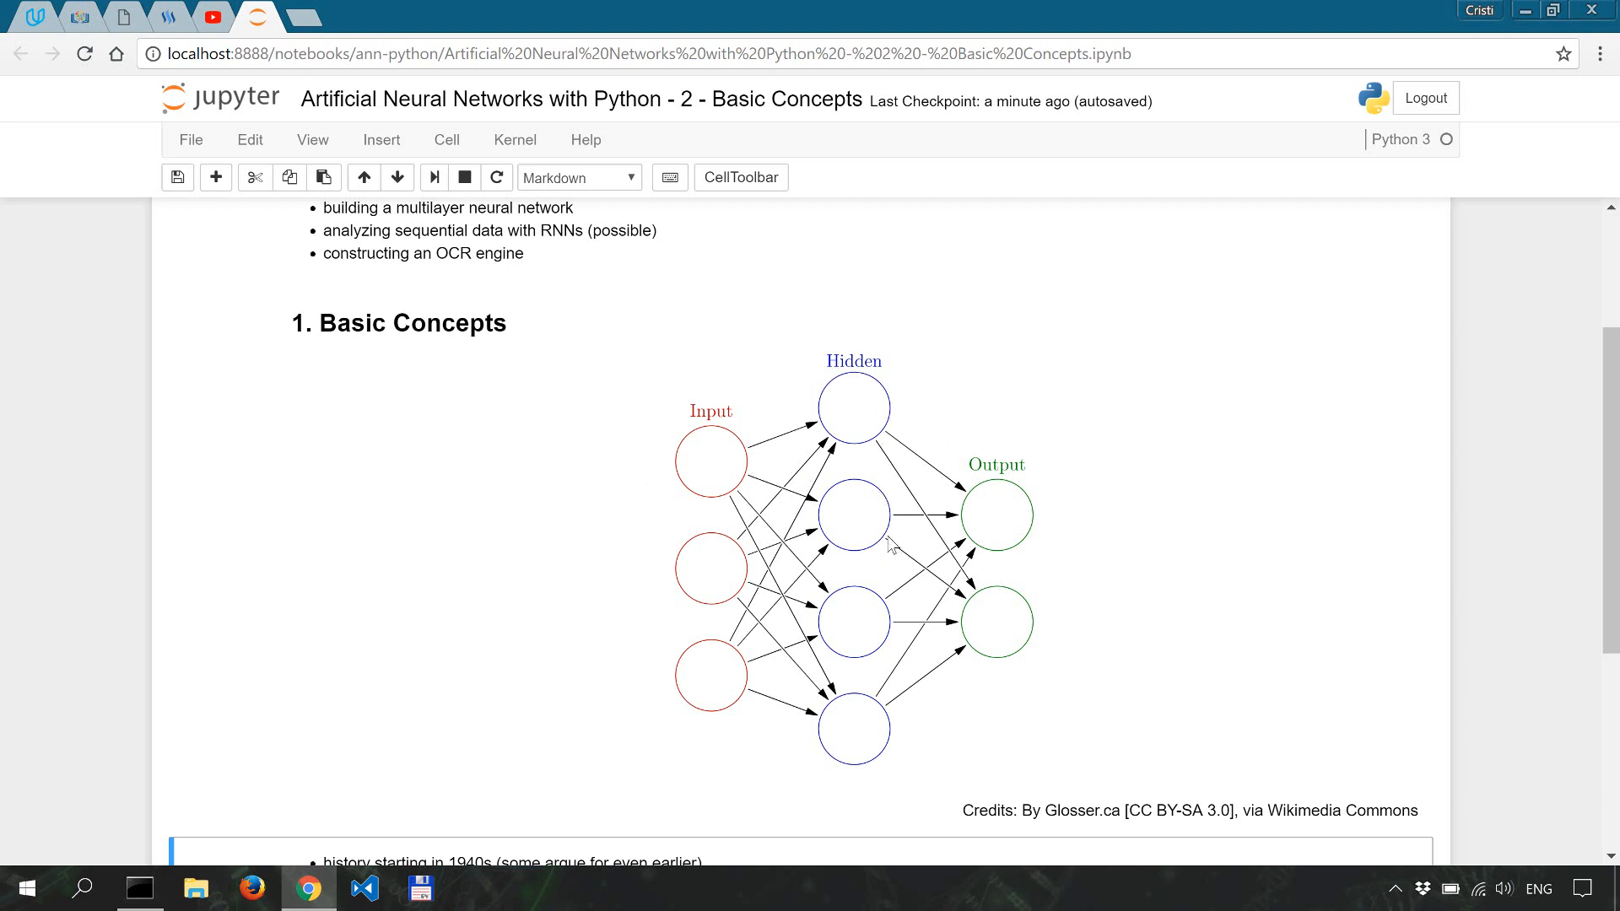
pyautogui.moveTo(933, 496)
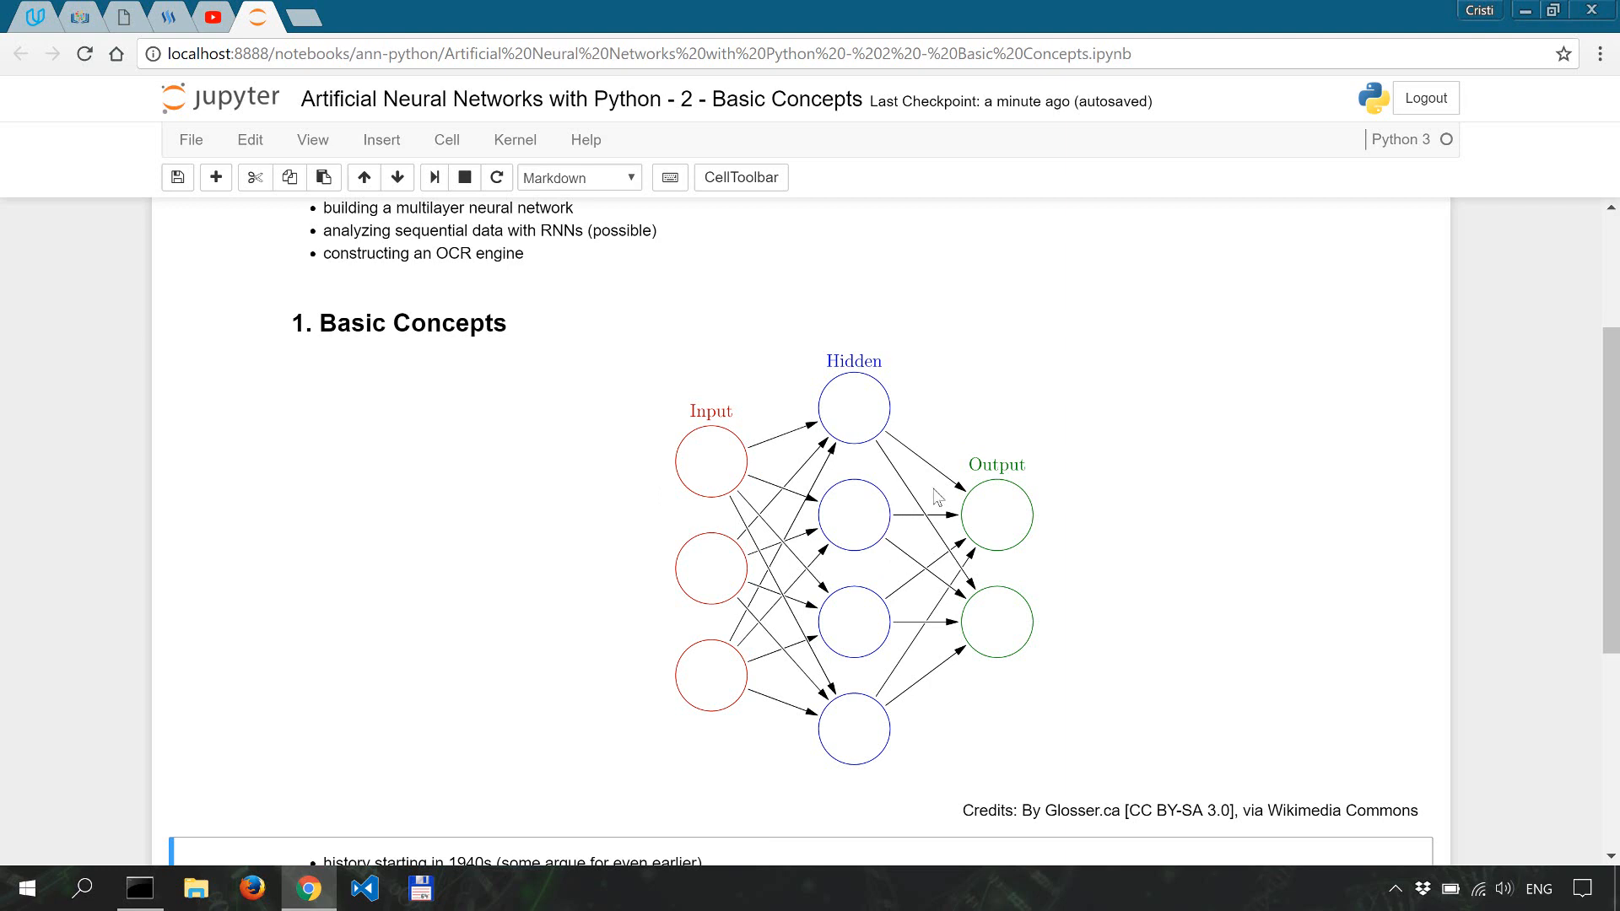
pyautogui.moveTo(972, 535)
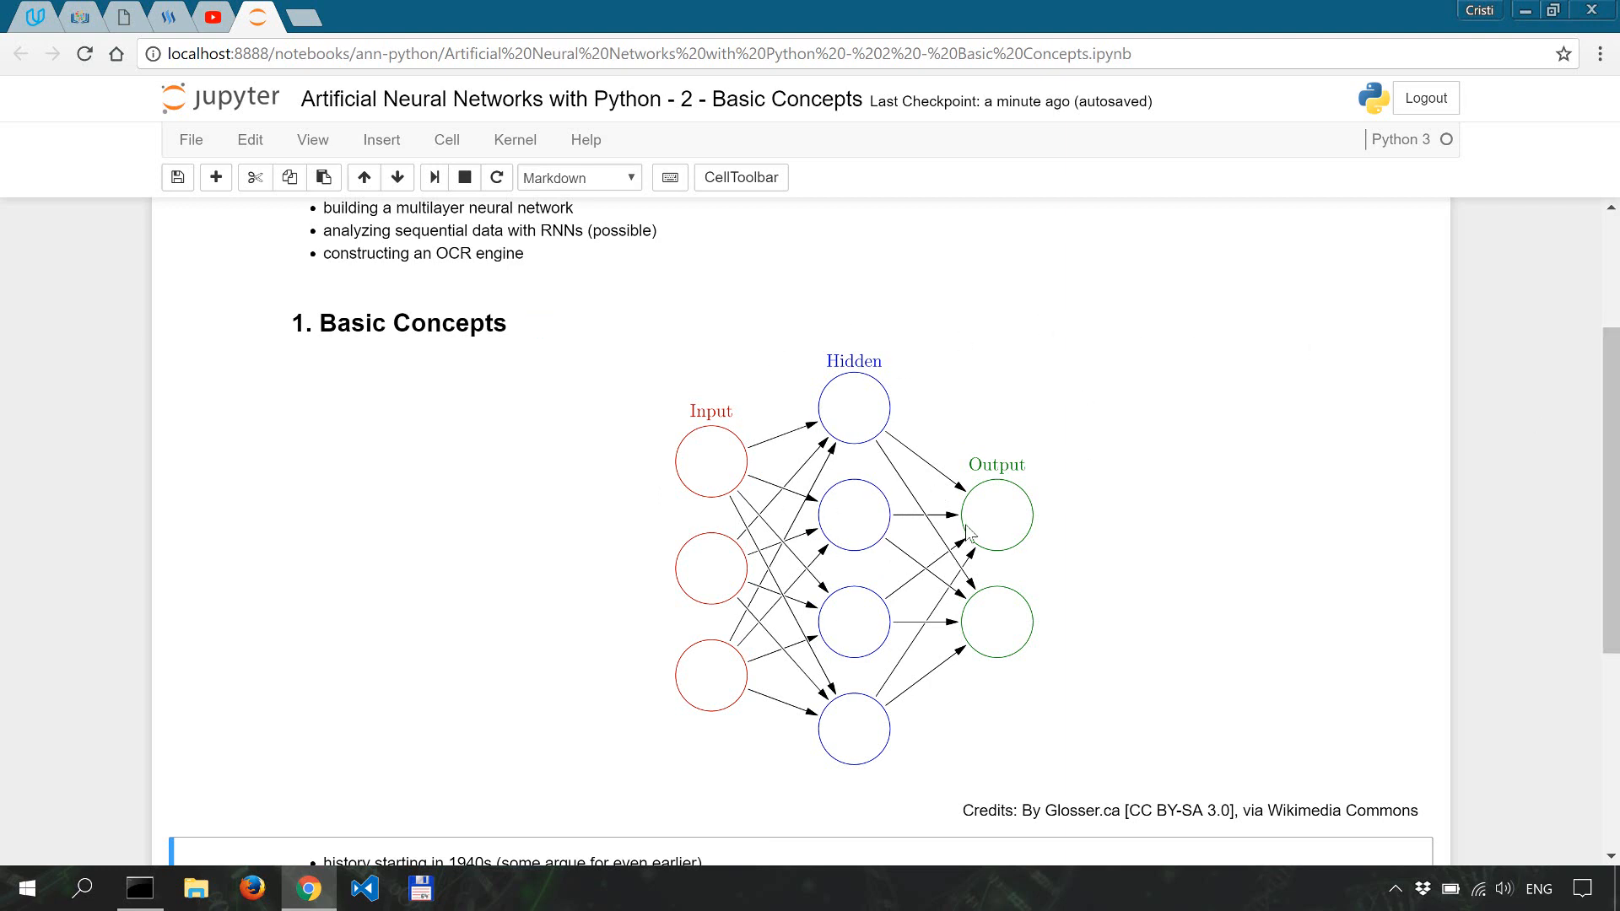
pyautogui.moveTo(706, 478)
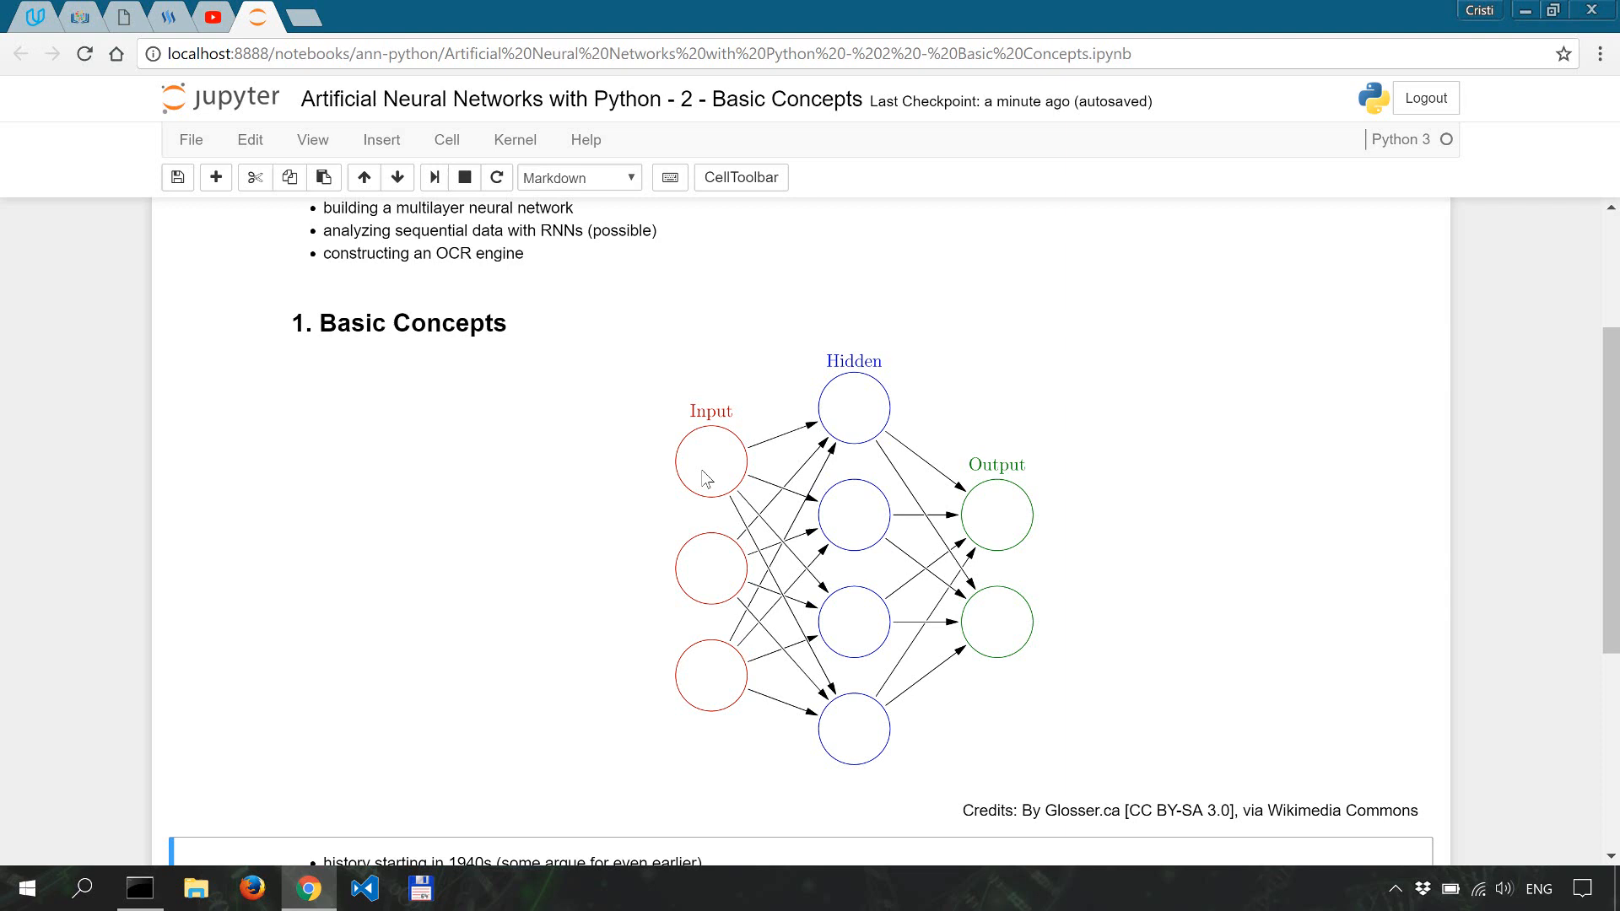
pyautogui.moveTo(689, 550)
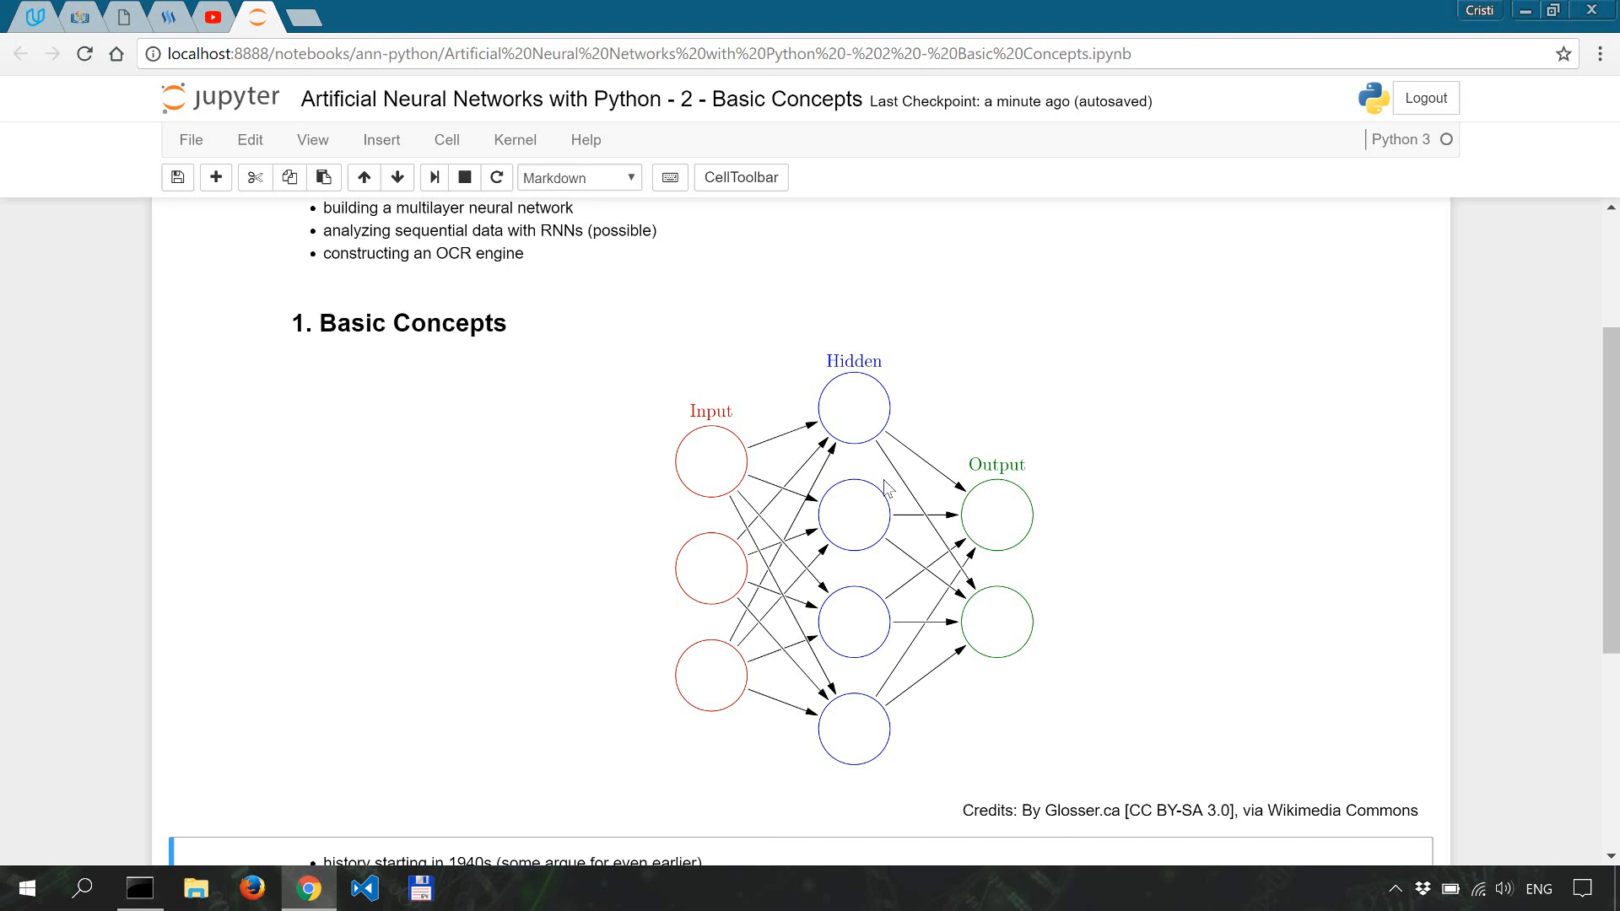
pyautogui.moveTo(979, 607)
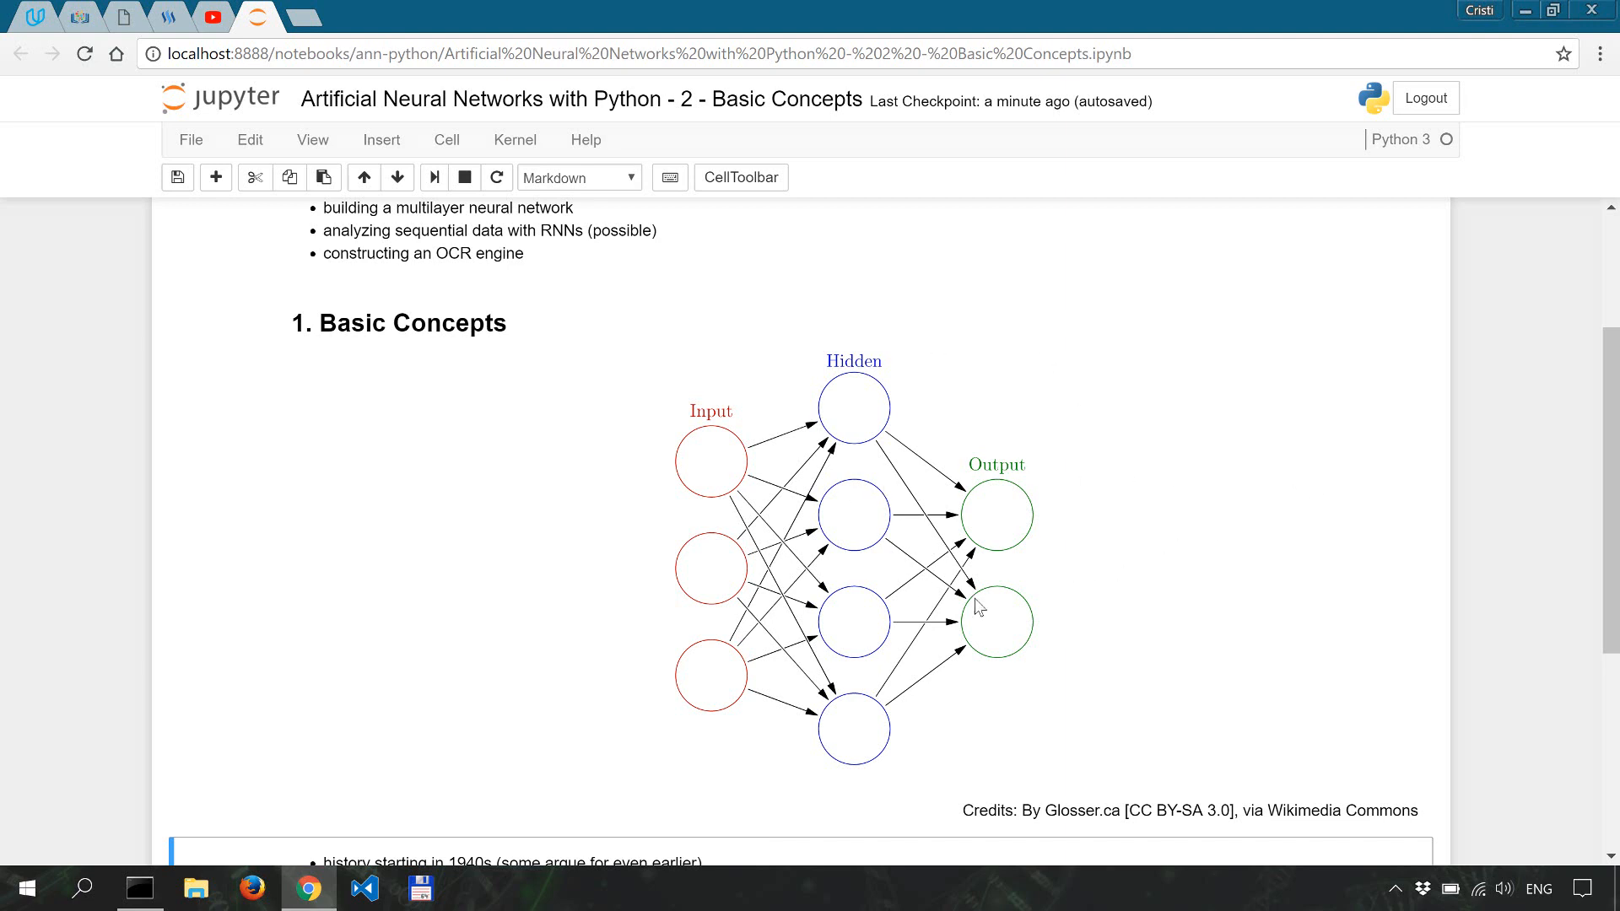
pyautogui.moveTo(1120, 486)
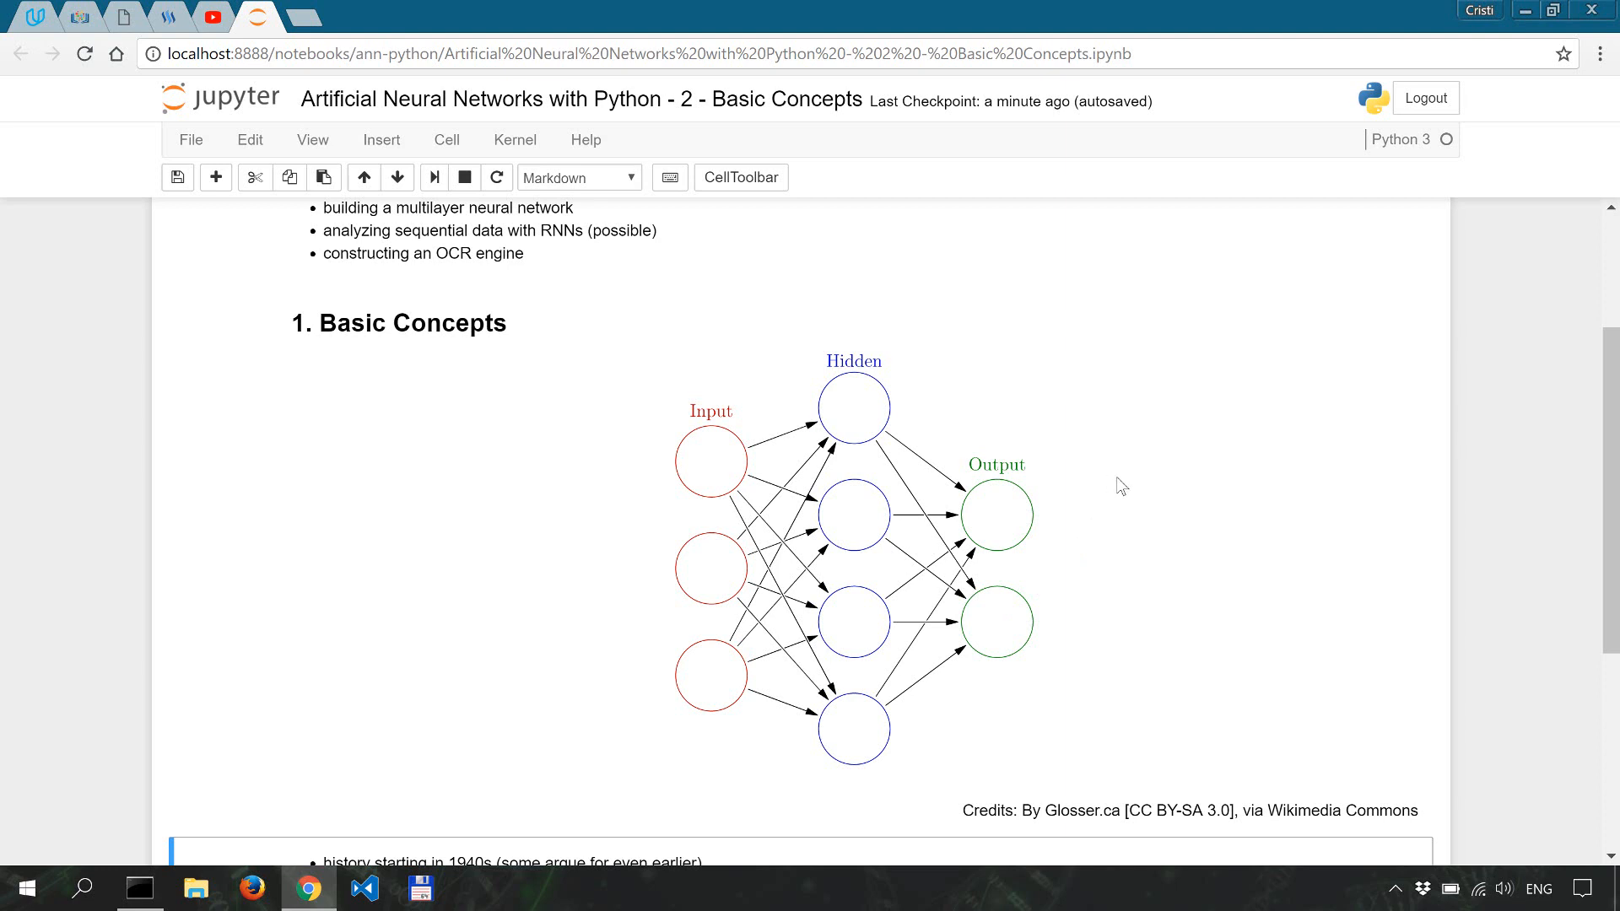
pyautogui.moveTo(881, 383)
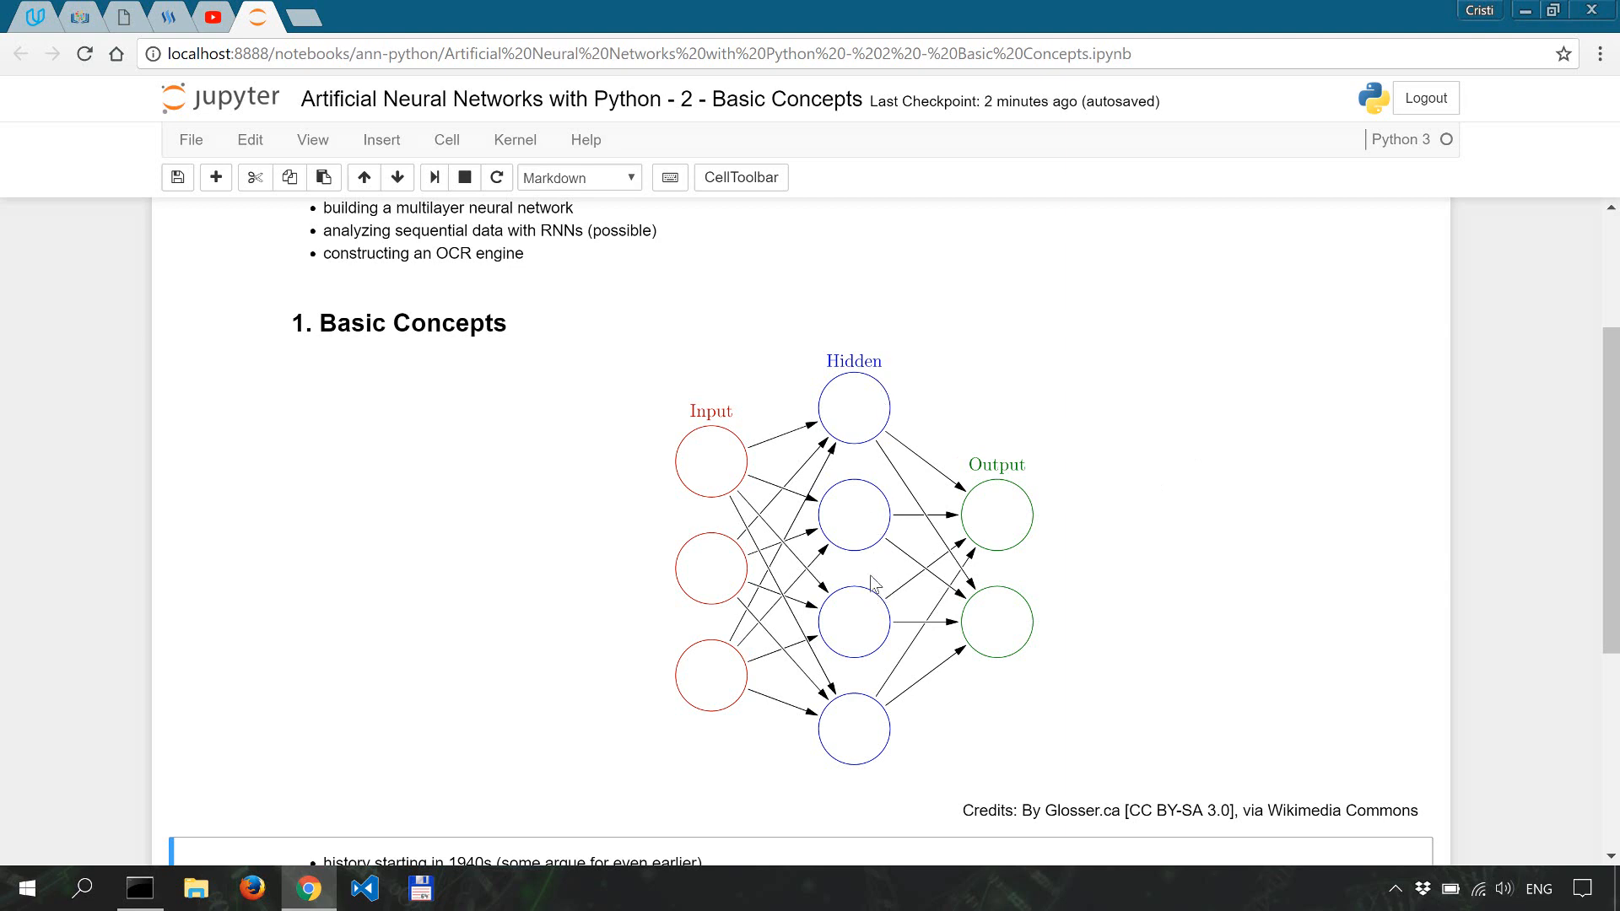
pyautogui.moveTo(844, 502)
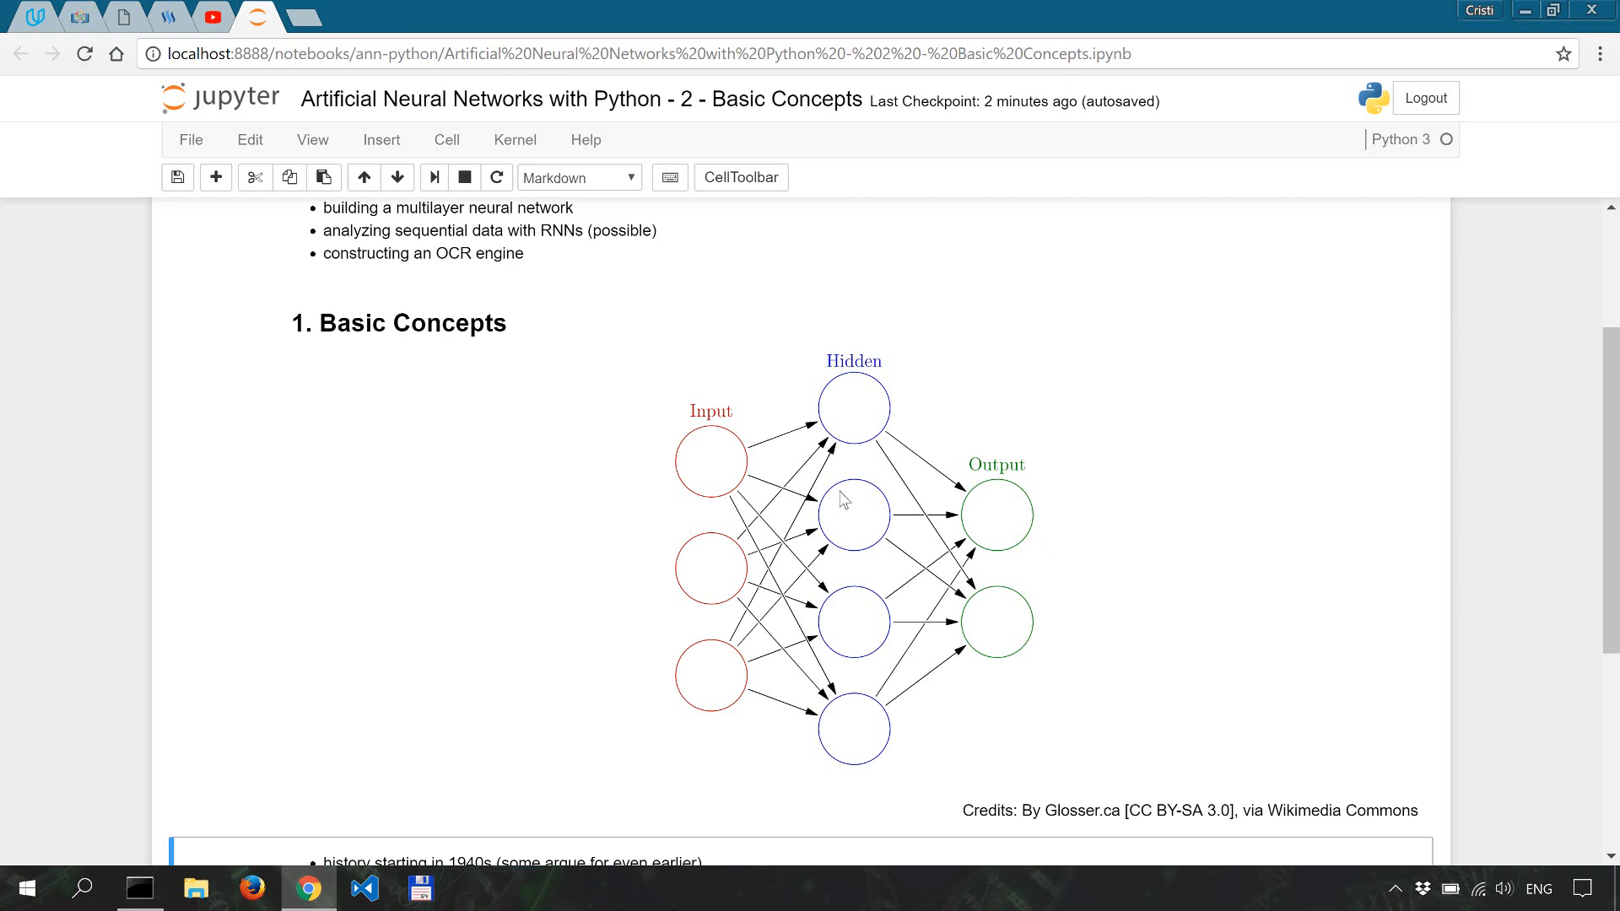
pyautogui.moveTo(812, 527)
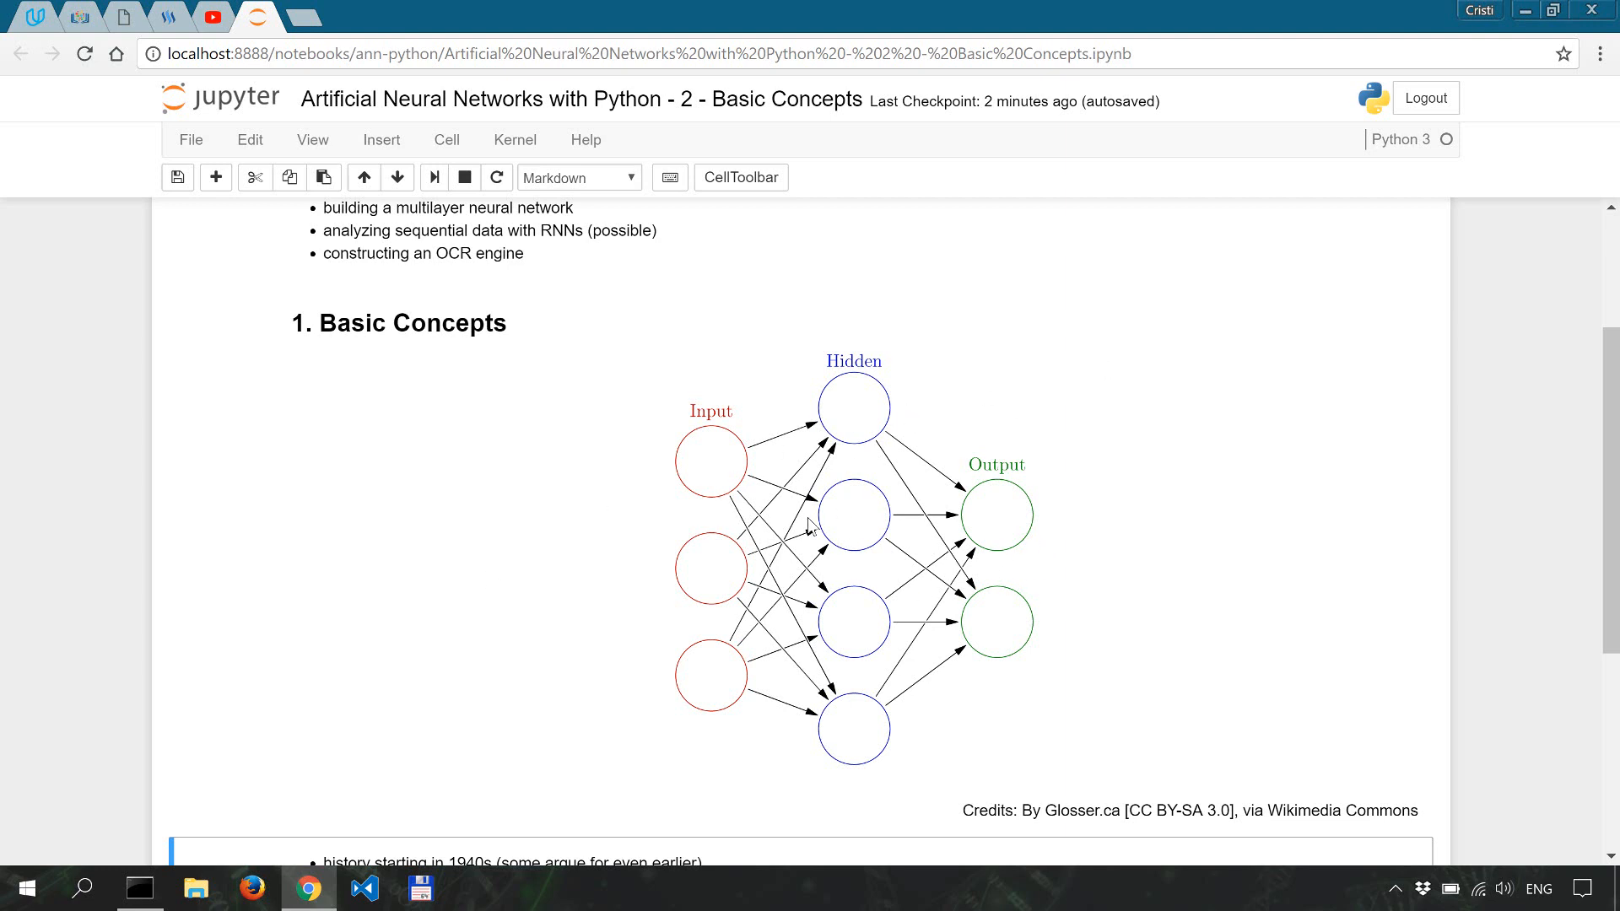
pyautogui.moveTo(1142, 457)
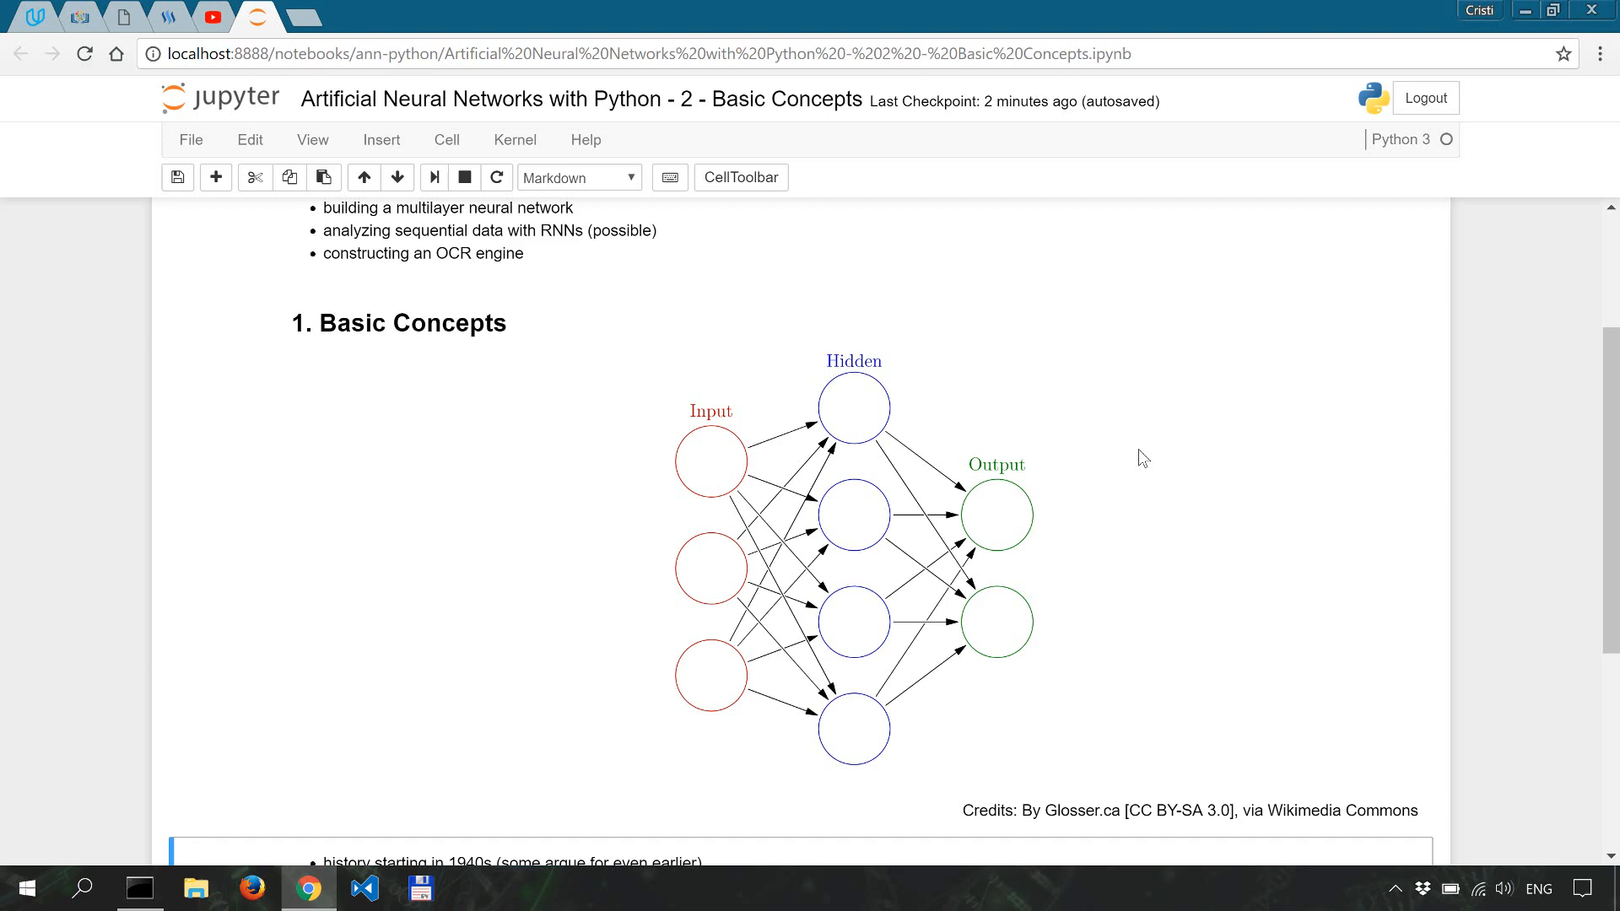
pyautogui.moveTo(1107, 497)
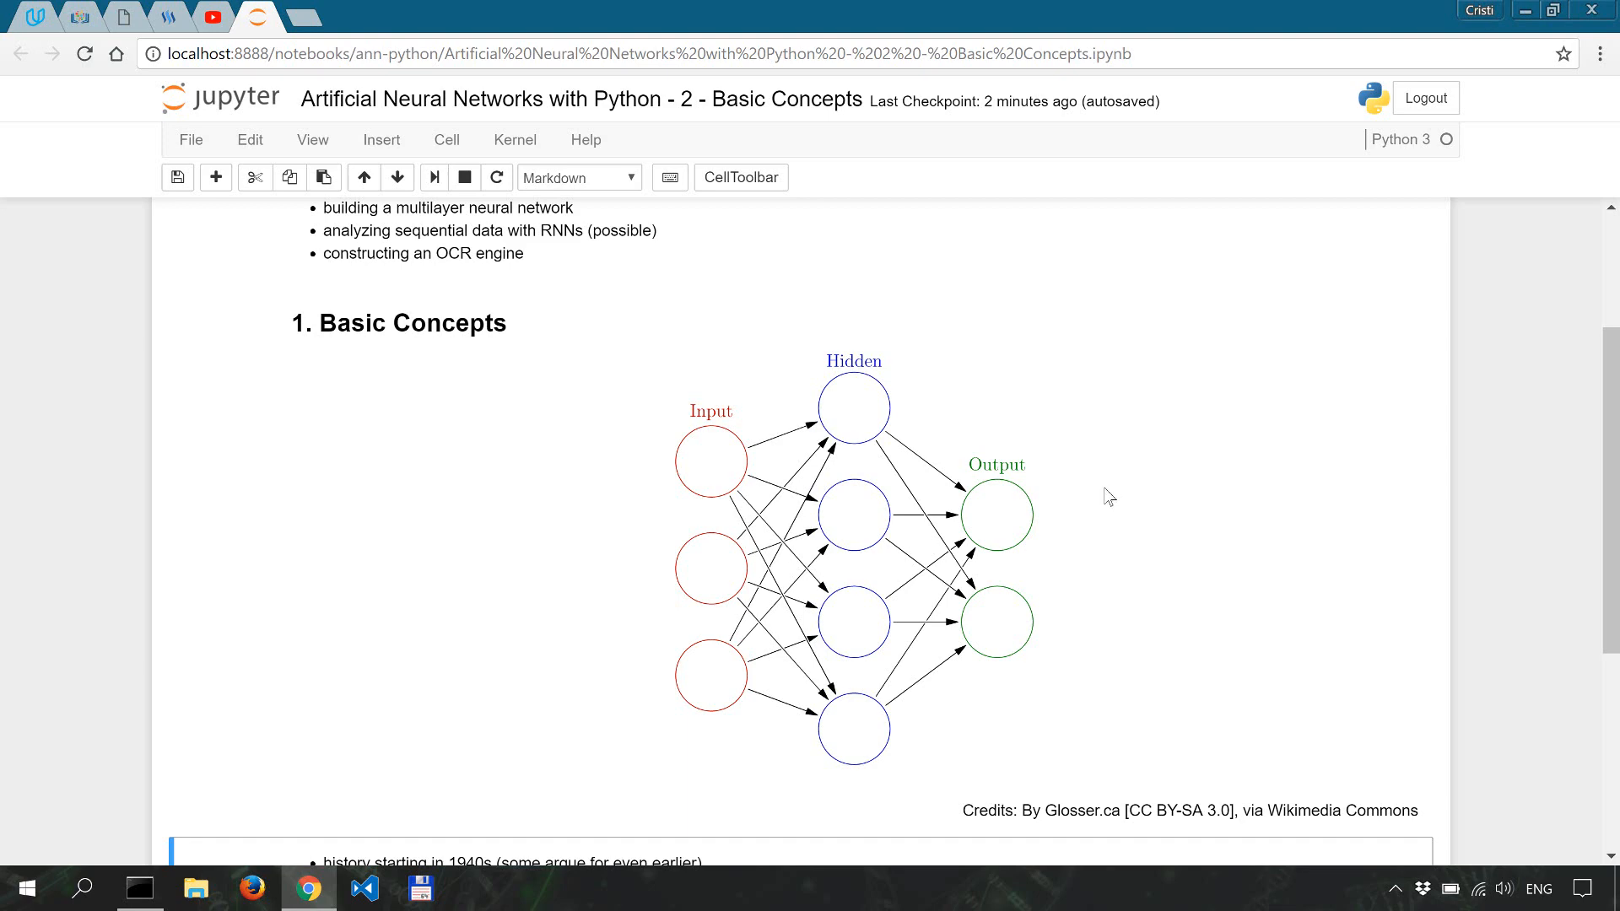
# Scroll down until the history bullets and 'The training process (usually)' section end the view.
pyautogui.scroll(-3)
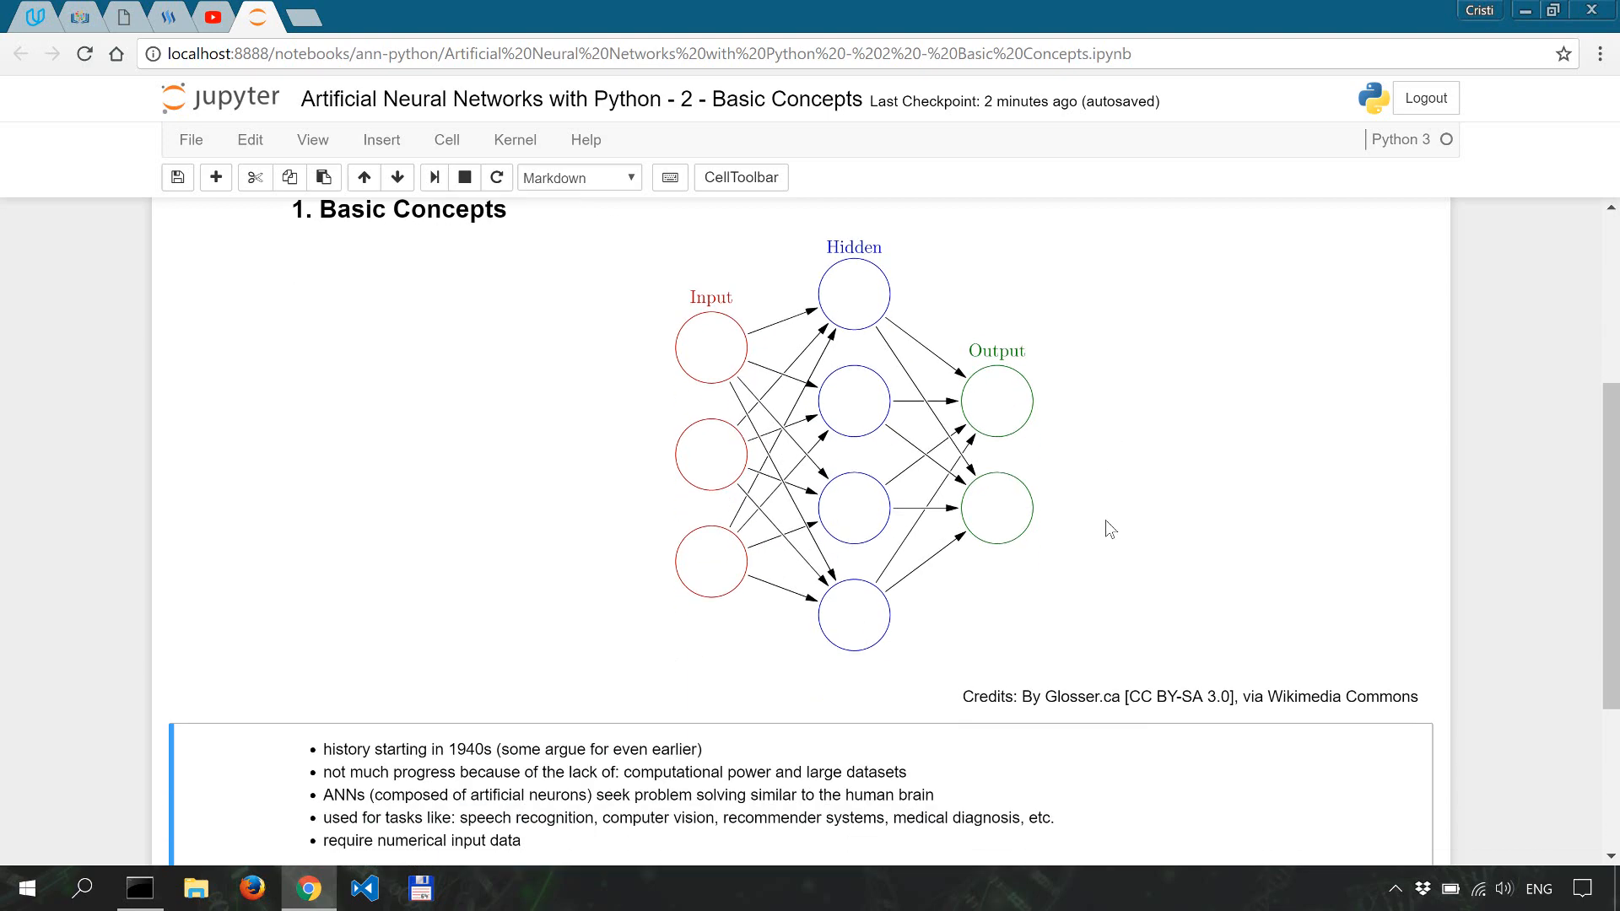
pyautogui.scroll(-3)
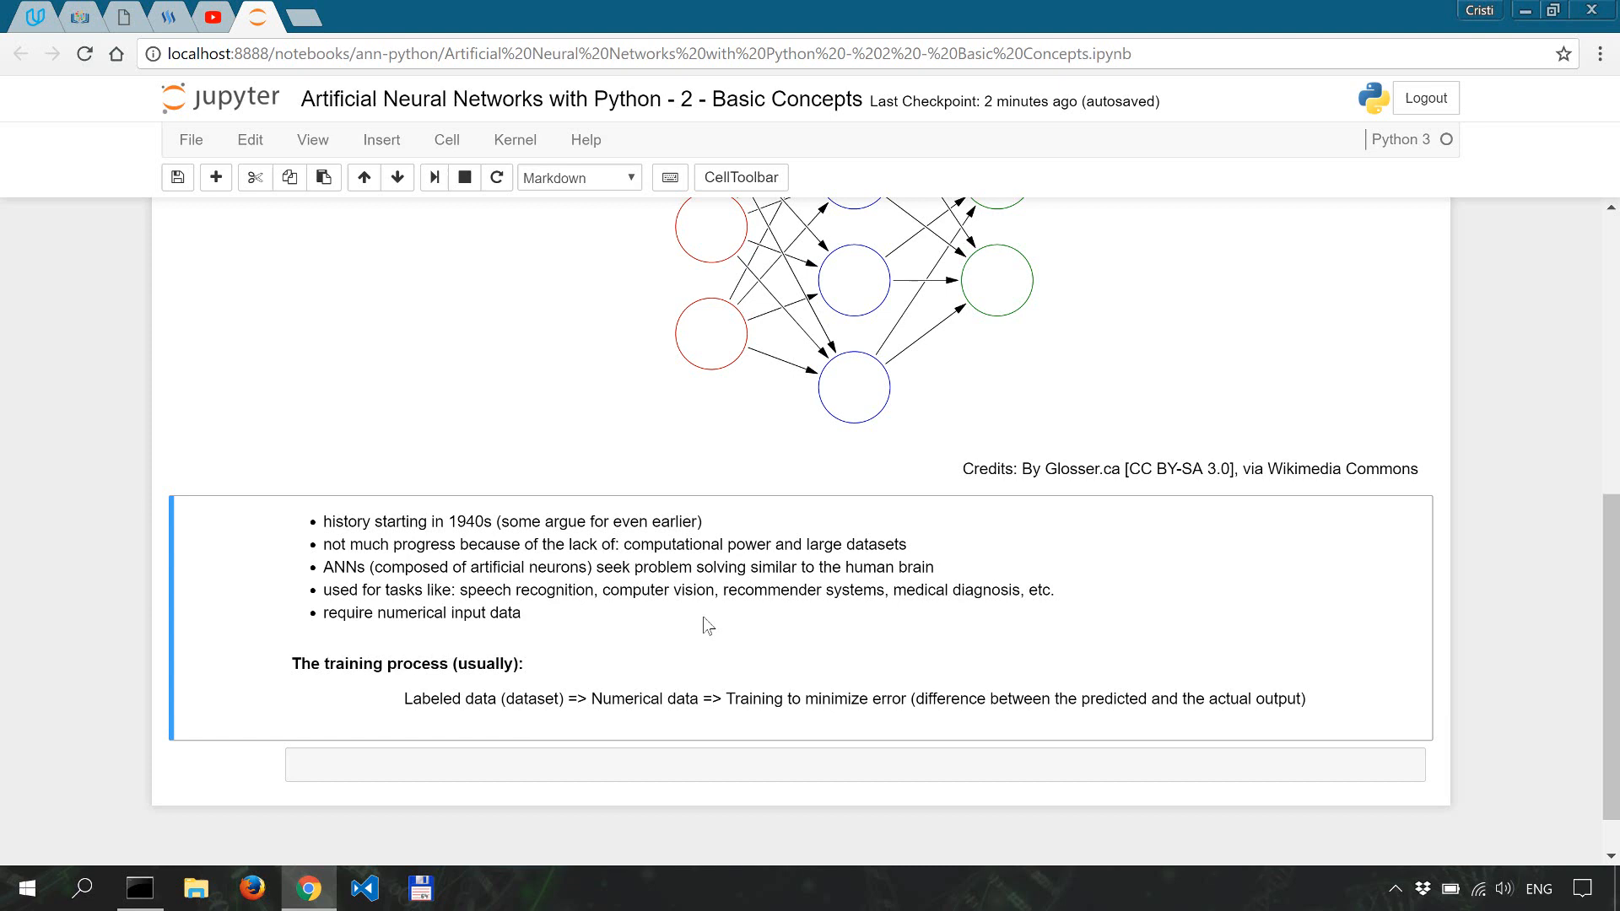
pyautogui.moveTo(821, 592)
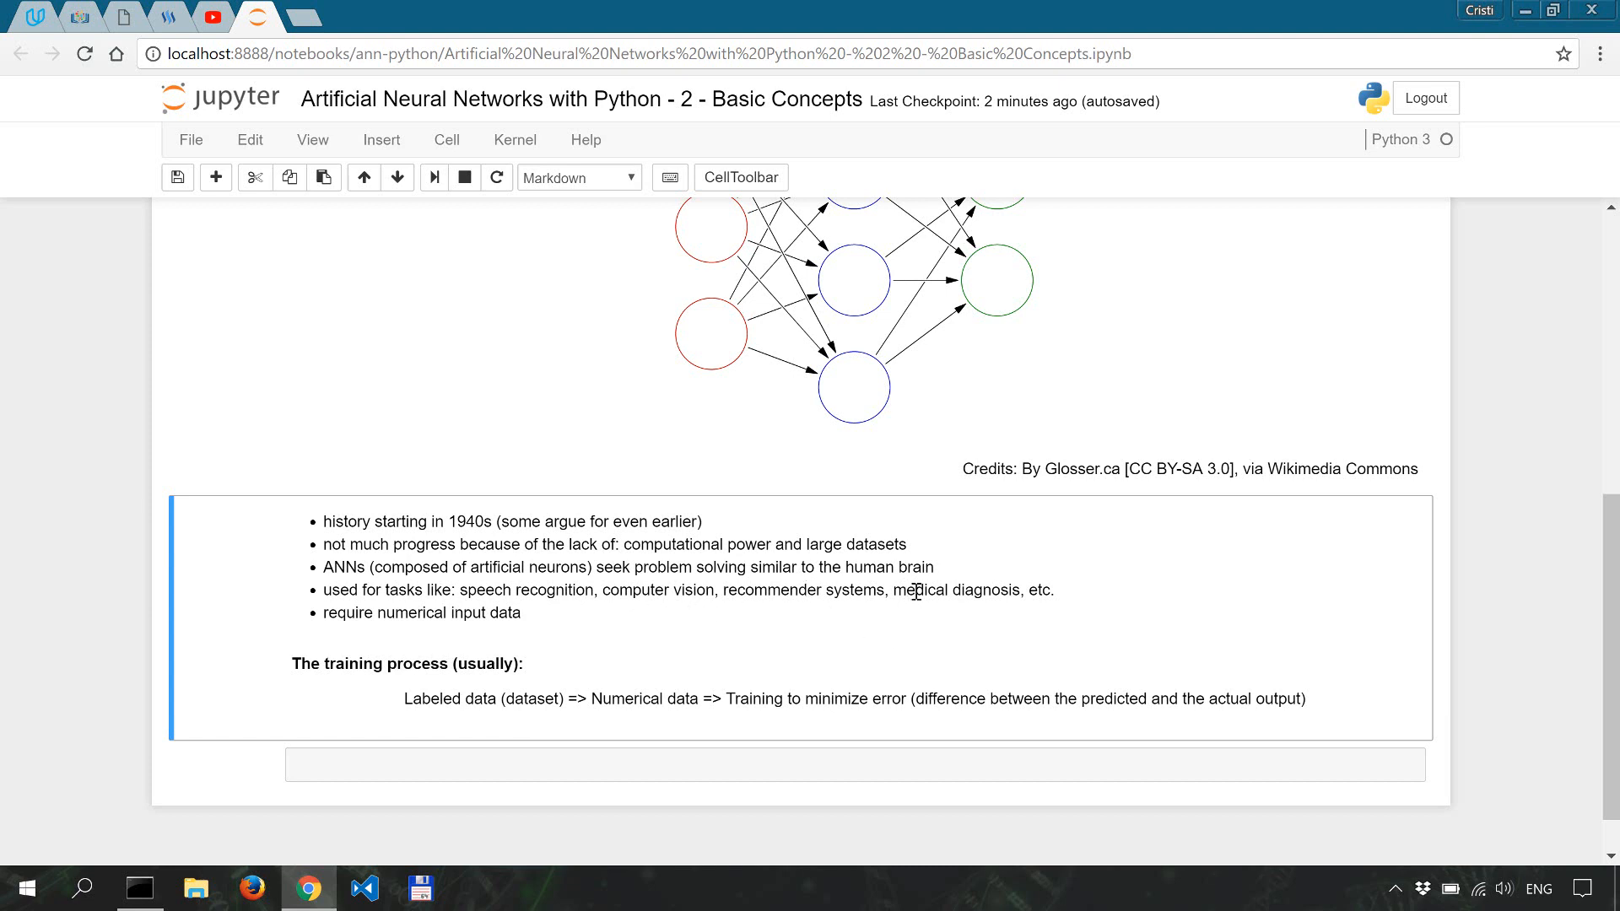
pyautogui.moveTo(838, 591)
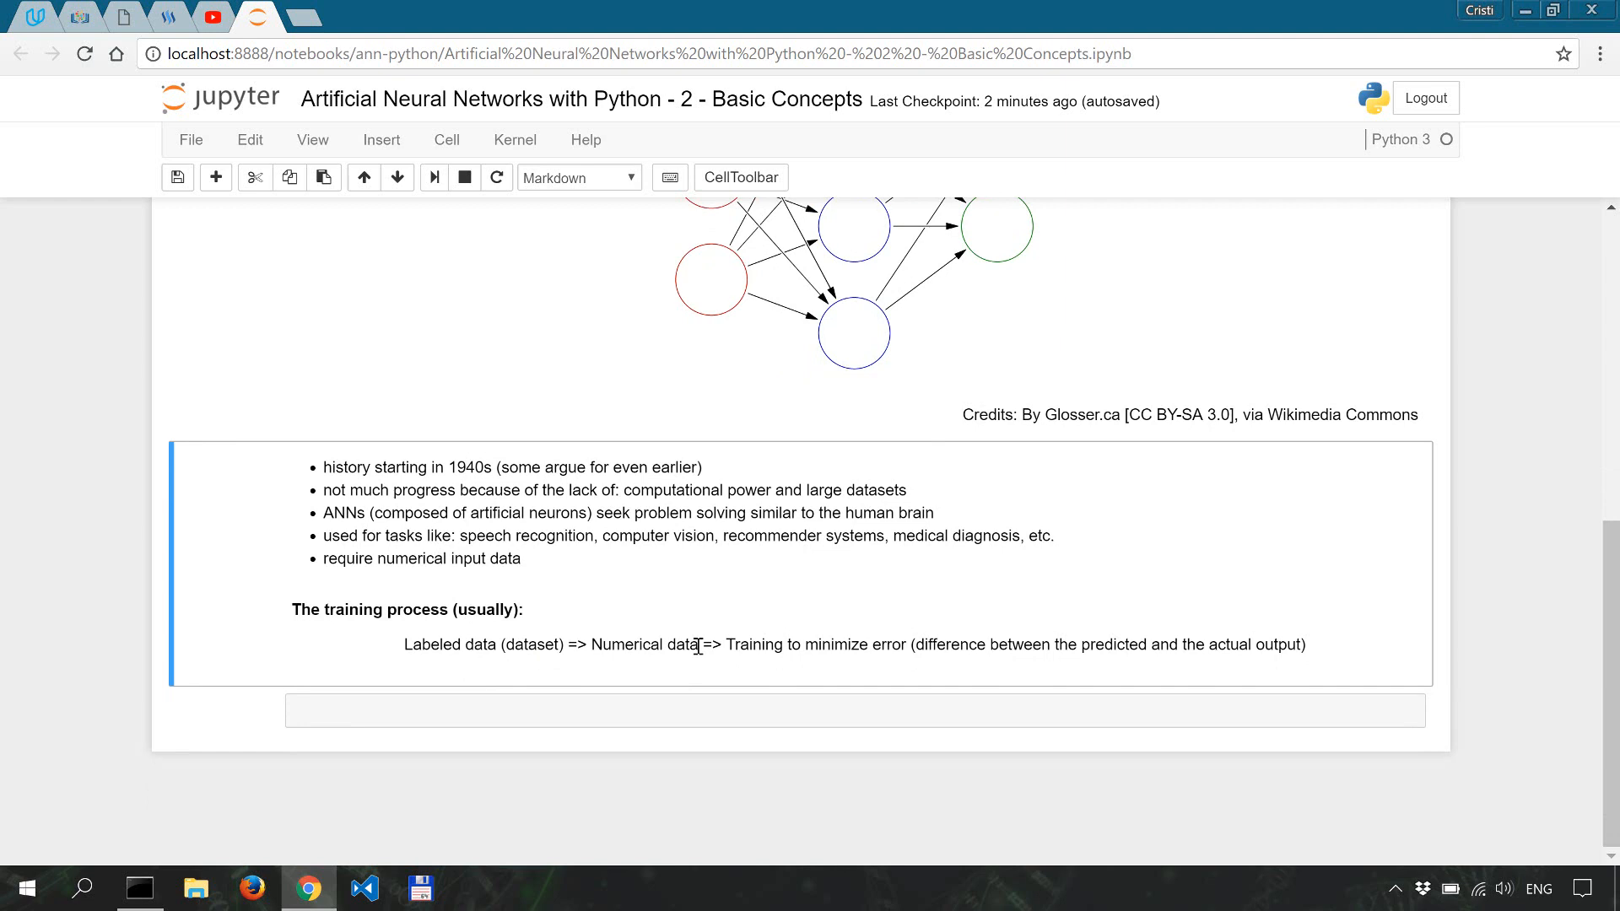
pyautogui.moveTo(1286, 572)
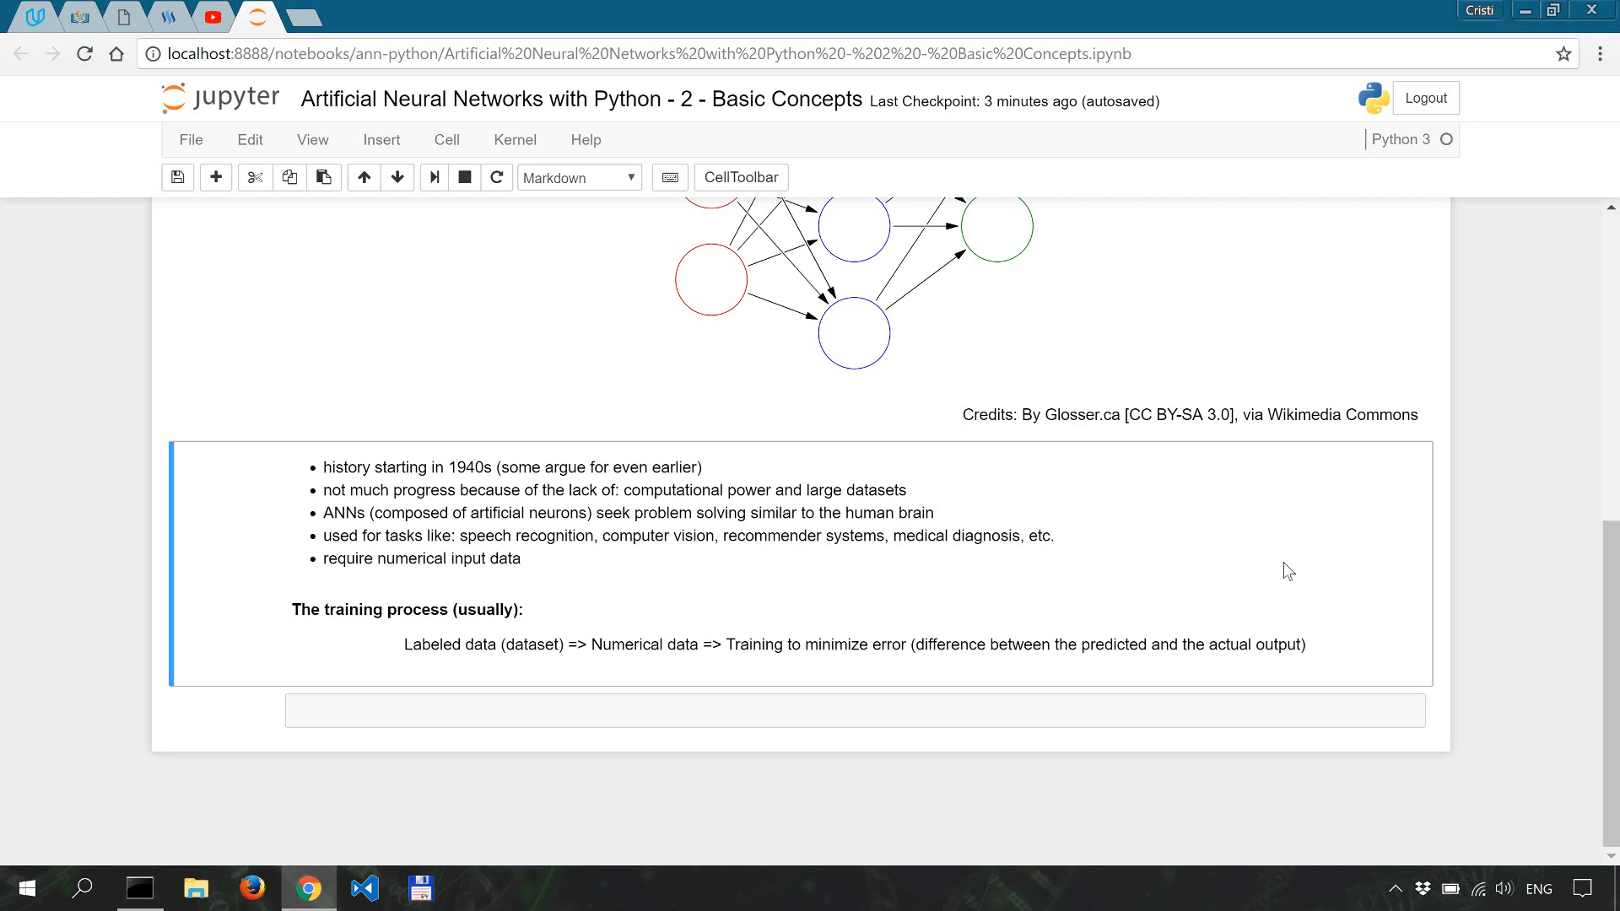
pyautogui.moveTo(1082, 627)
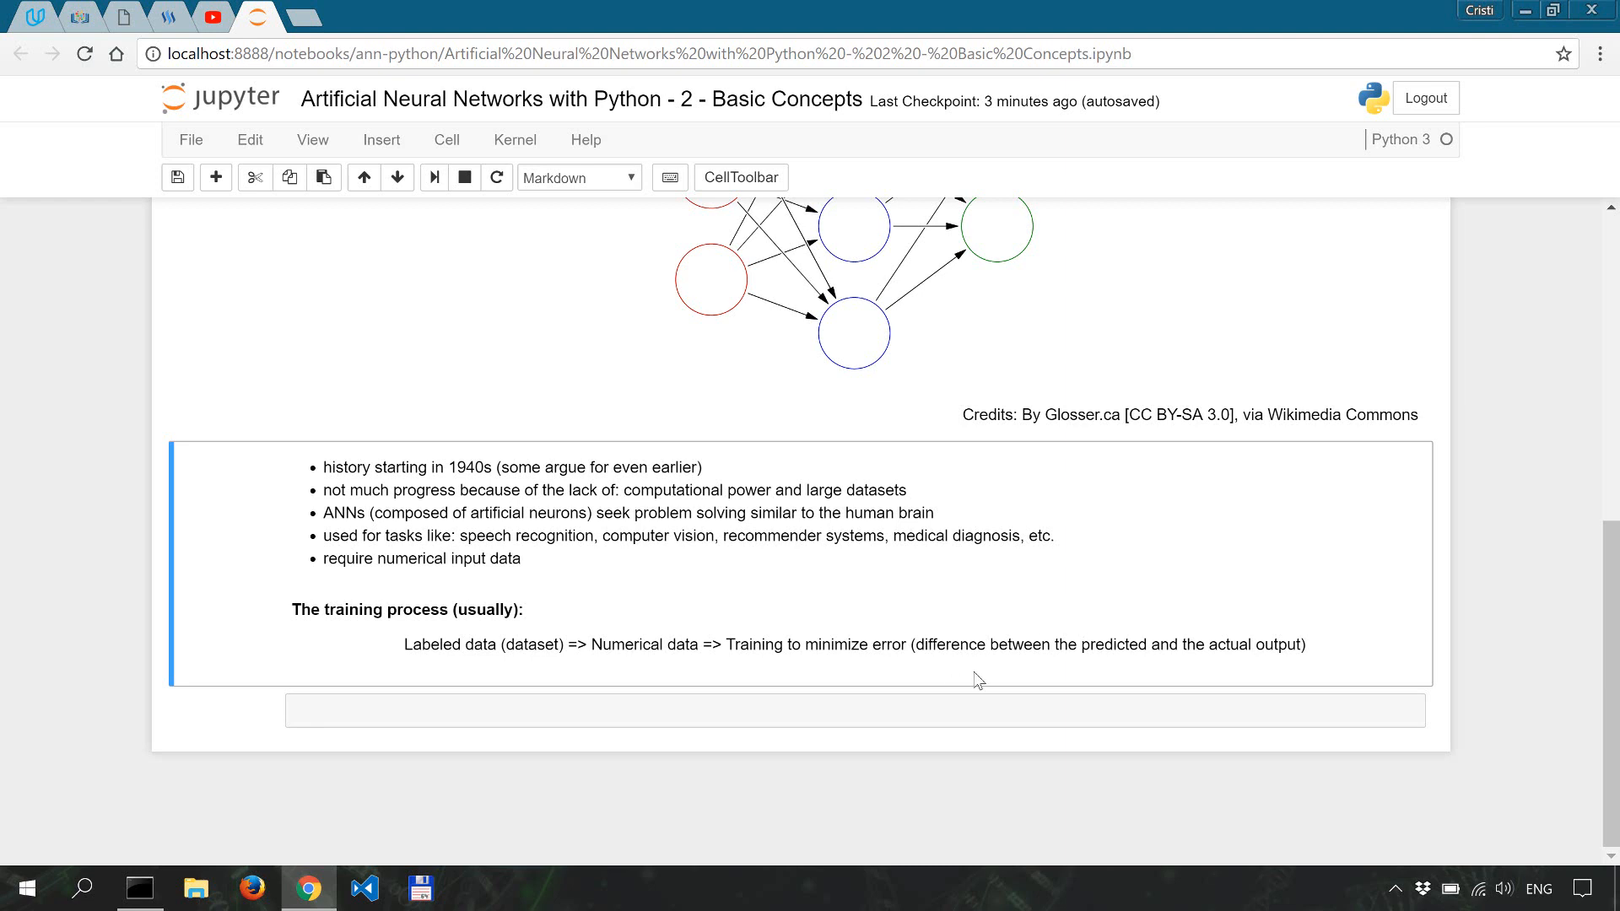
pyautogui.moveTo(869, 577)
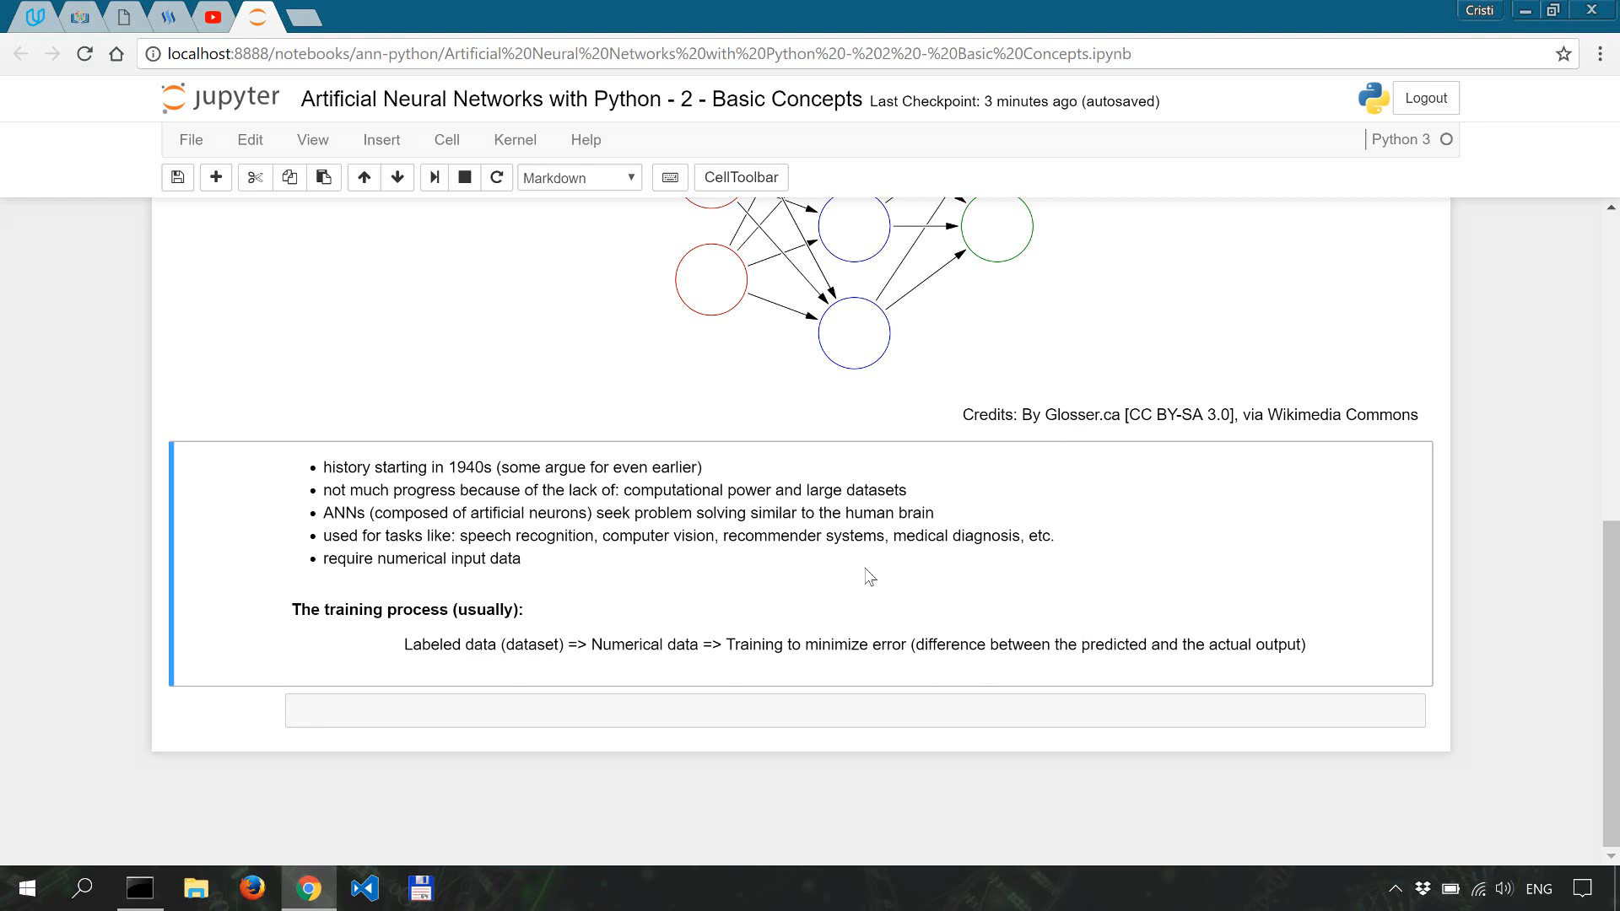
pyautogui.moveTo(879, 577)
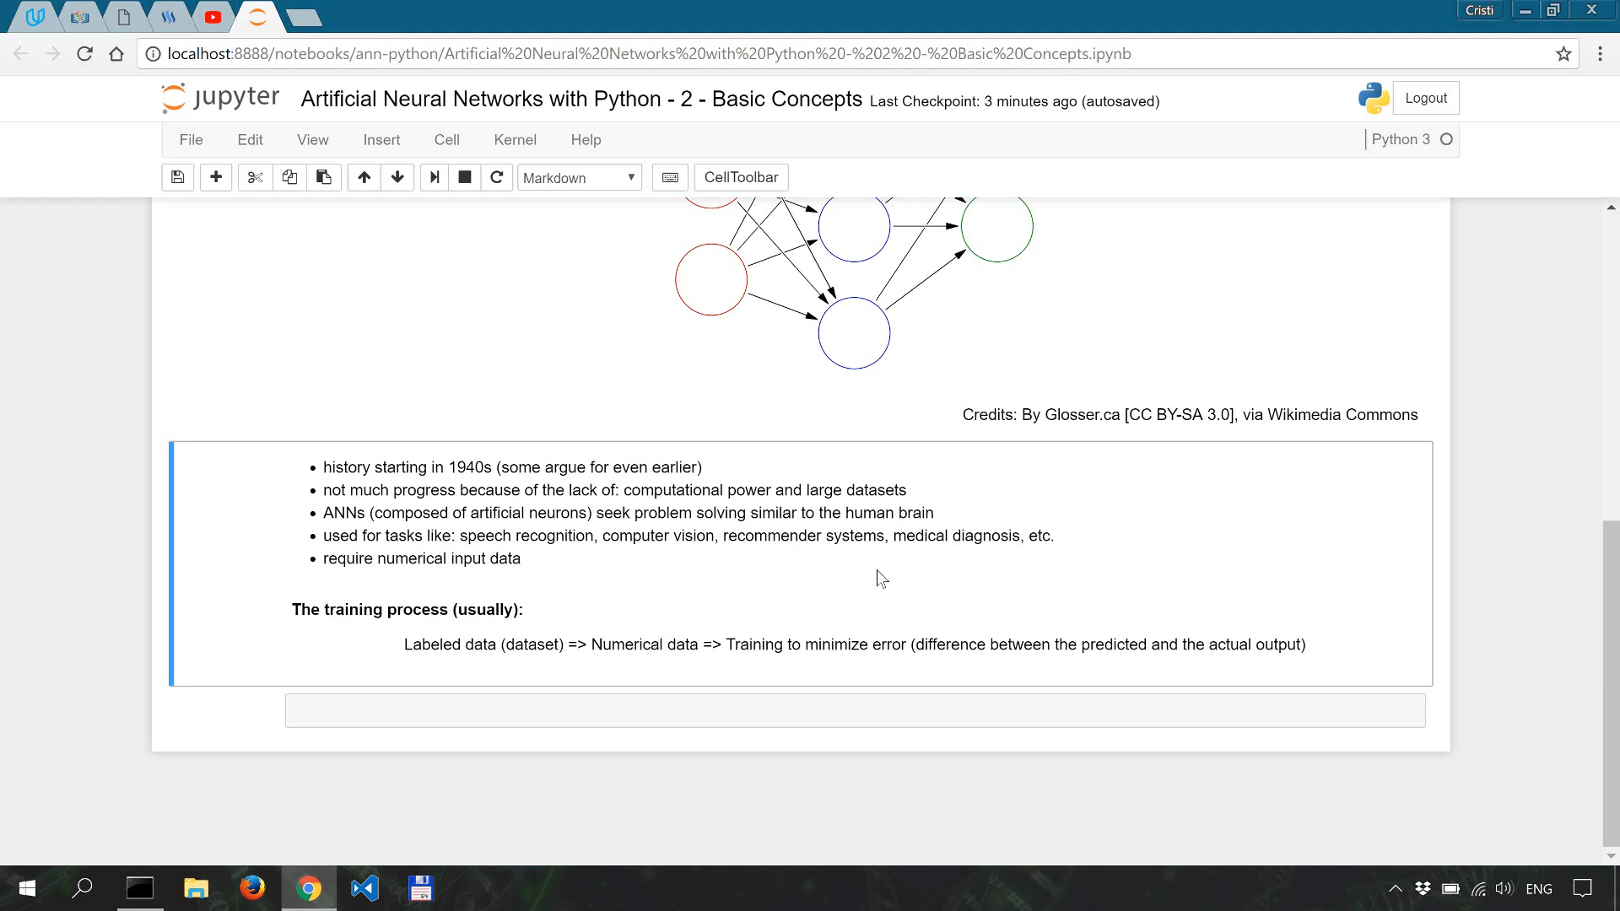
pyautogui.moveTo(593, 682)
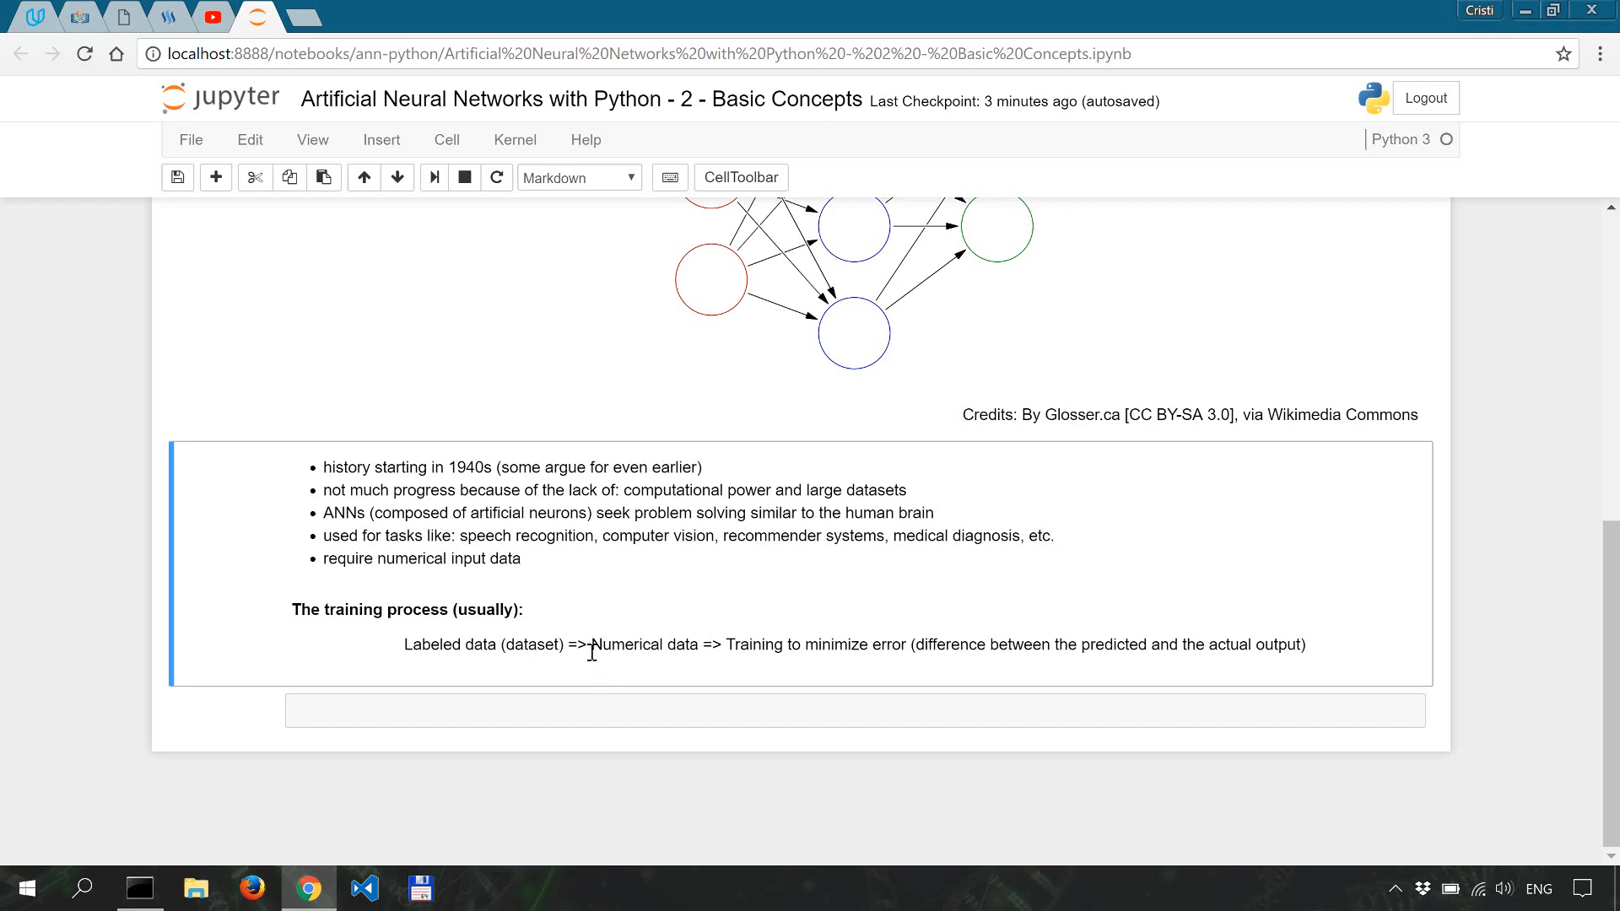
pyautogui.moveTo(857, 596)
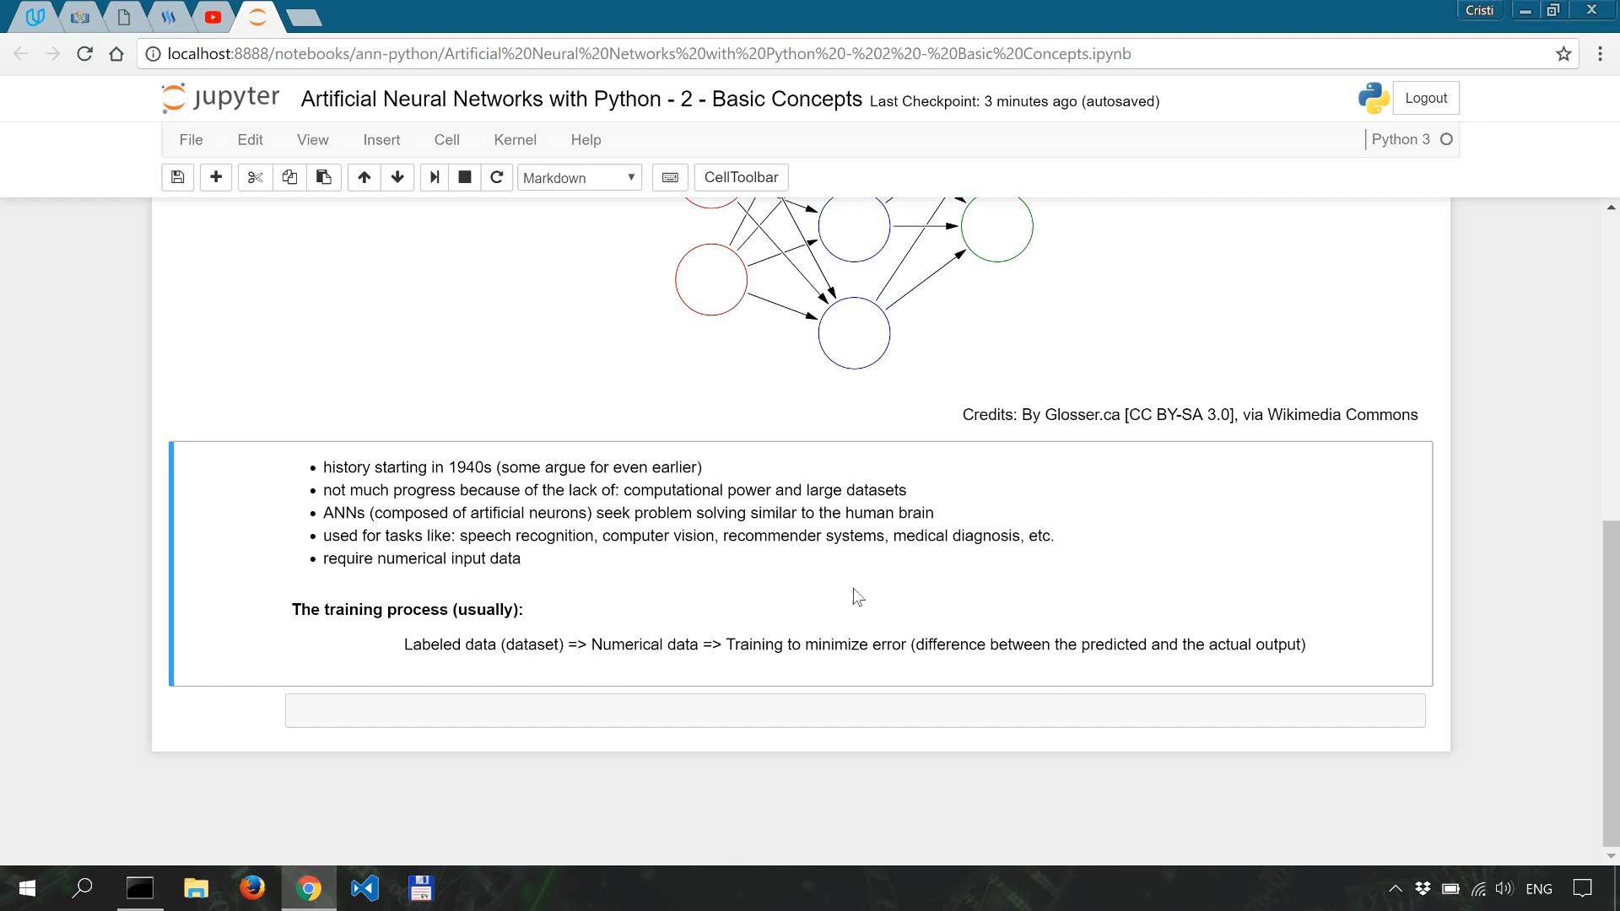
pyautogui.moveTo(893, 588)
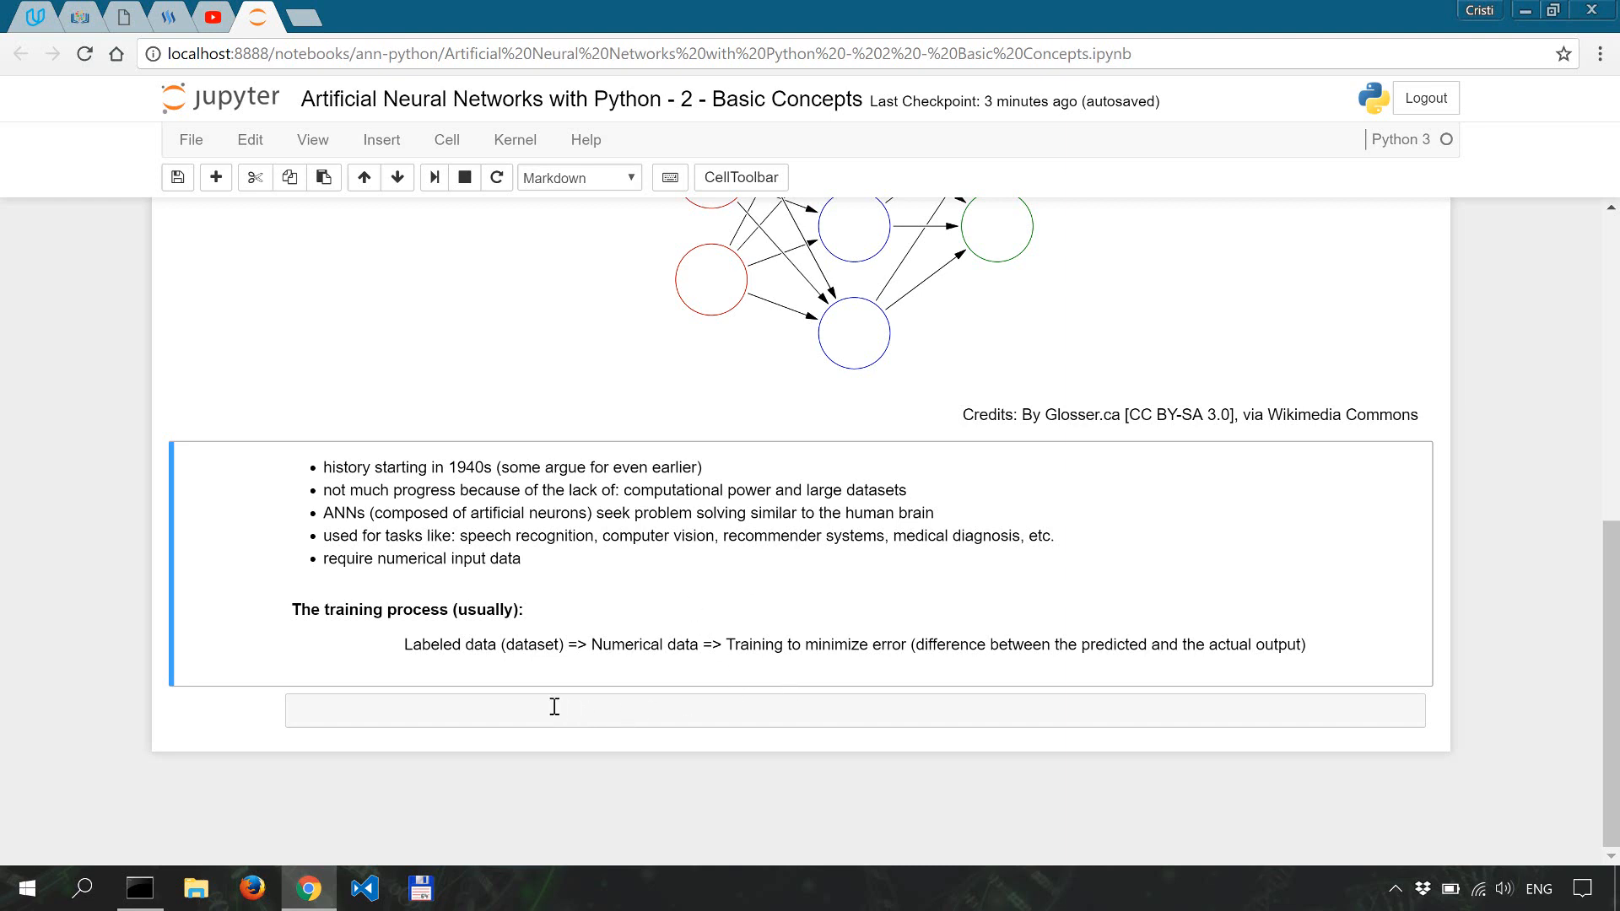
pyautogui.moveTo(584, 700)
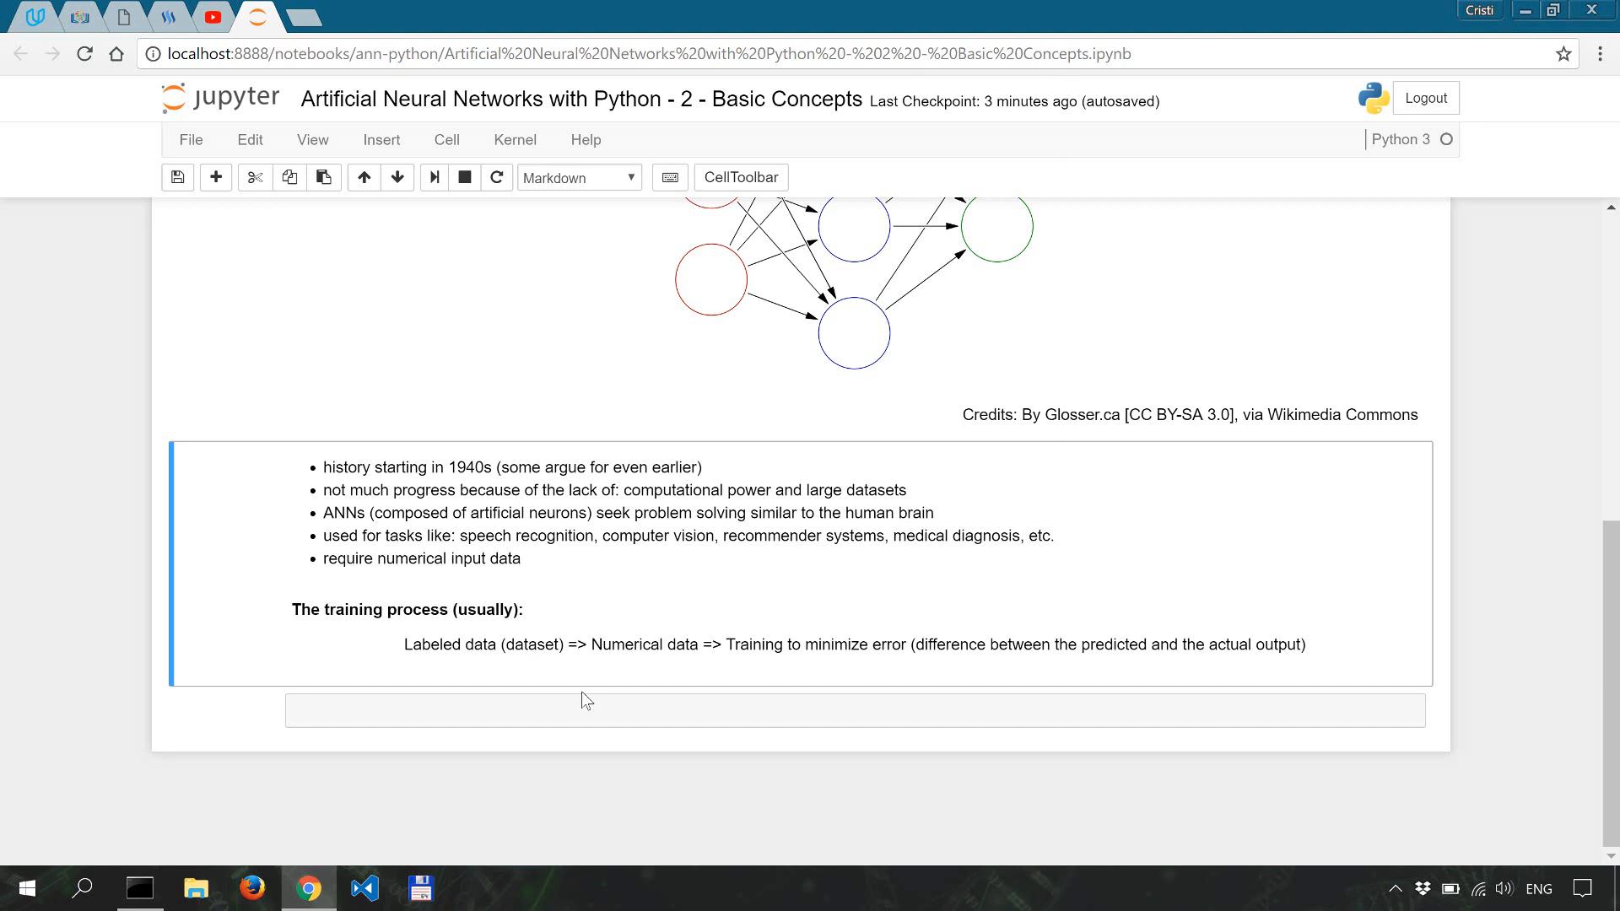
pyautogui.moveTo(707, 674)
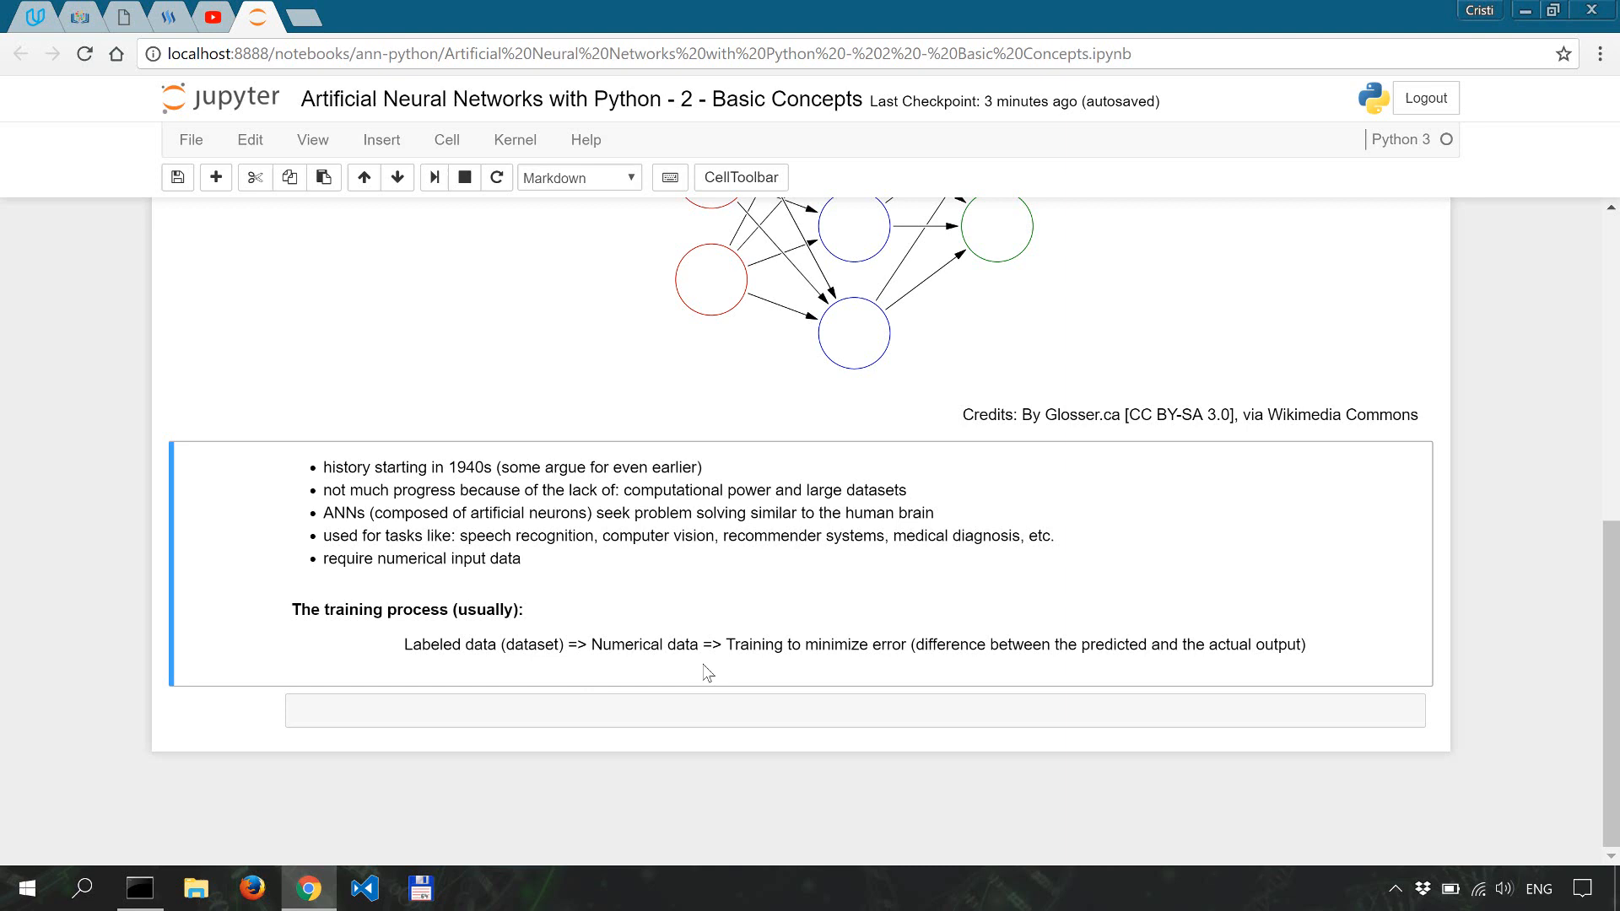
pyautogui.moveTo(756, 673)
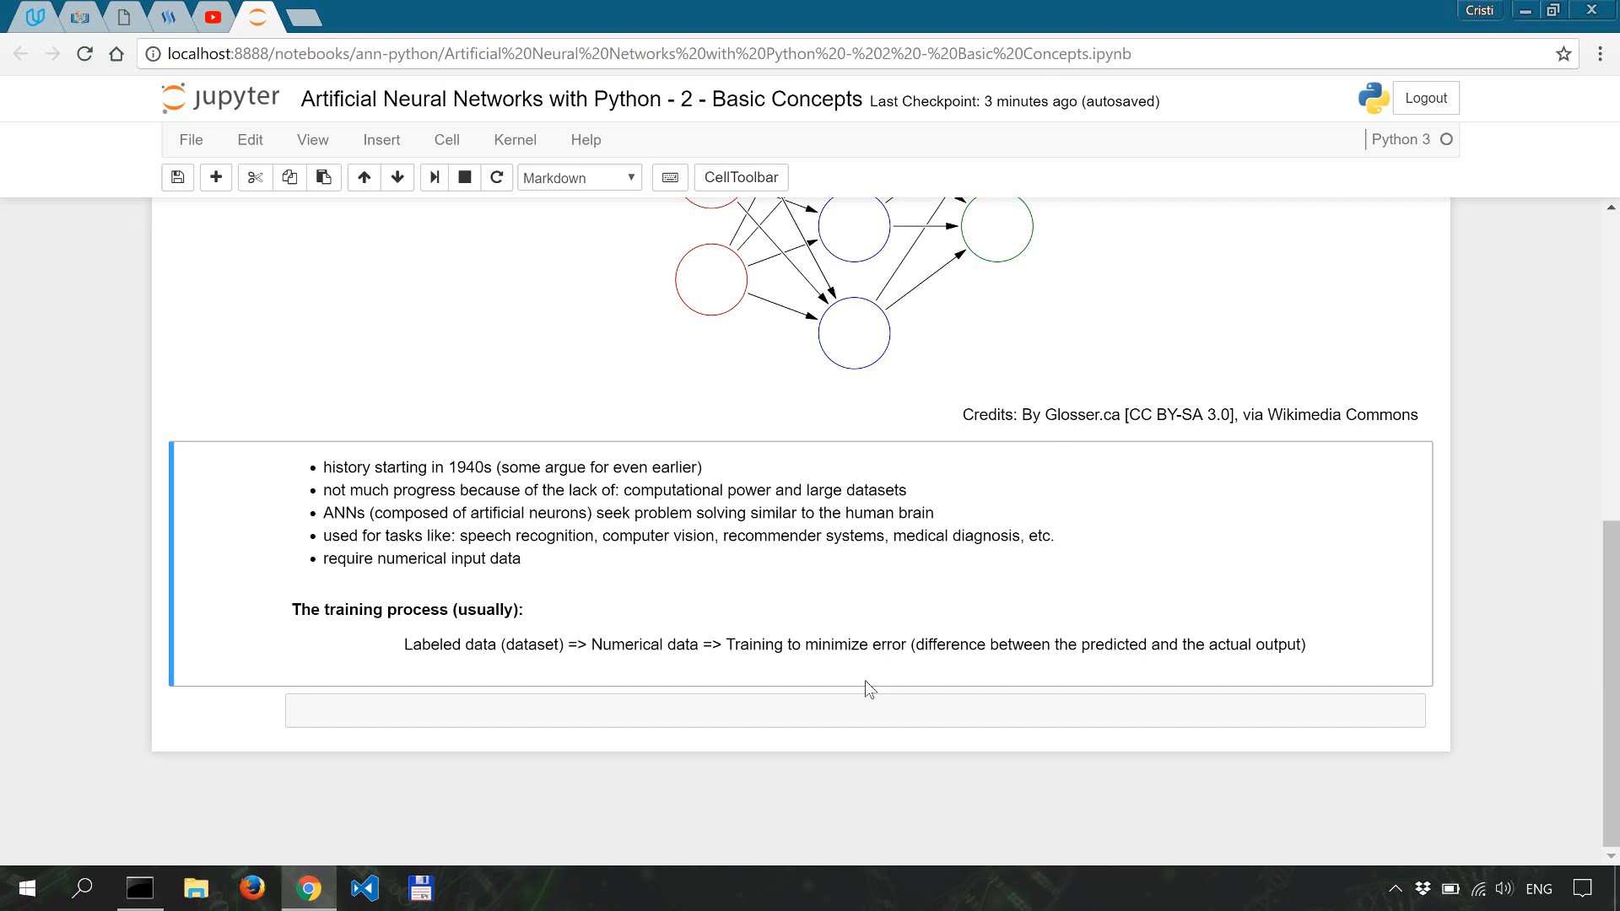
pyautogui.moveTo(903, 679)
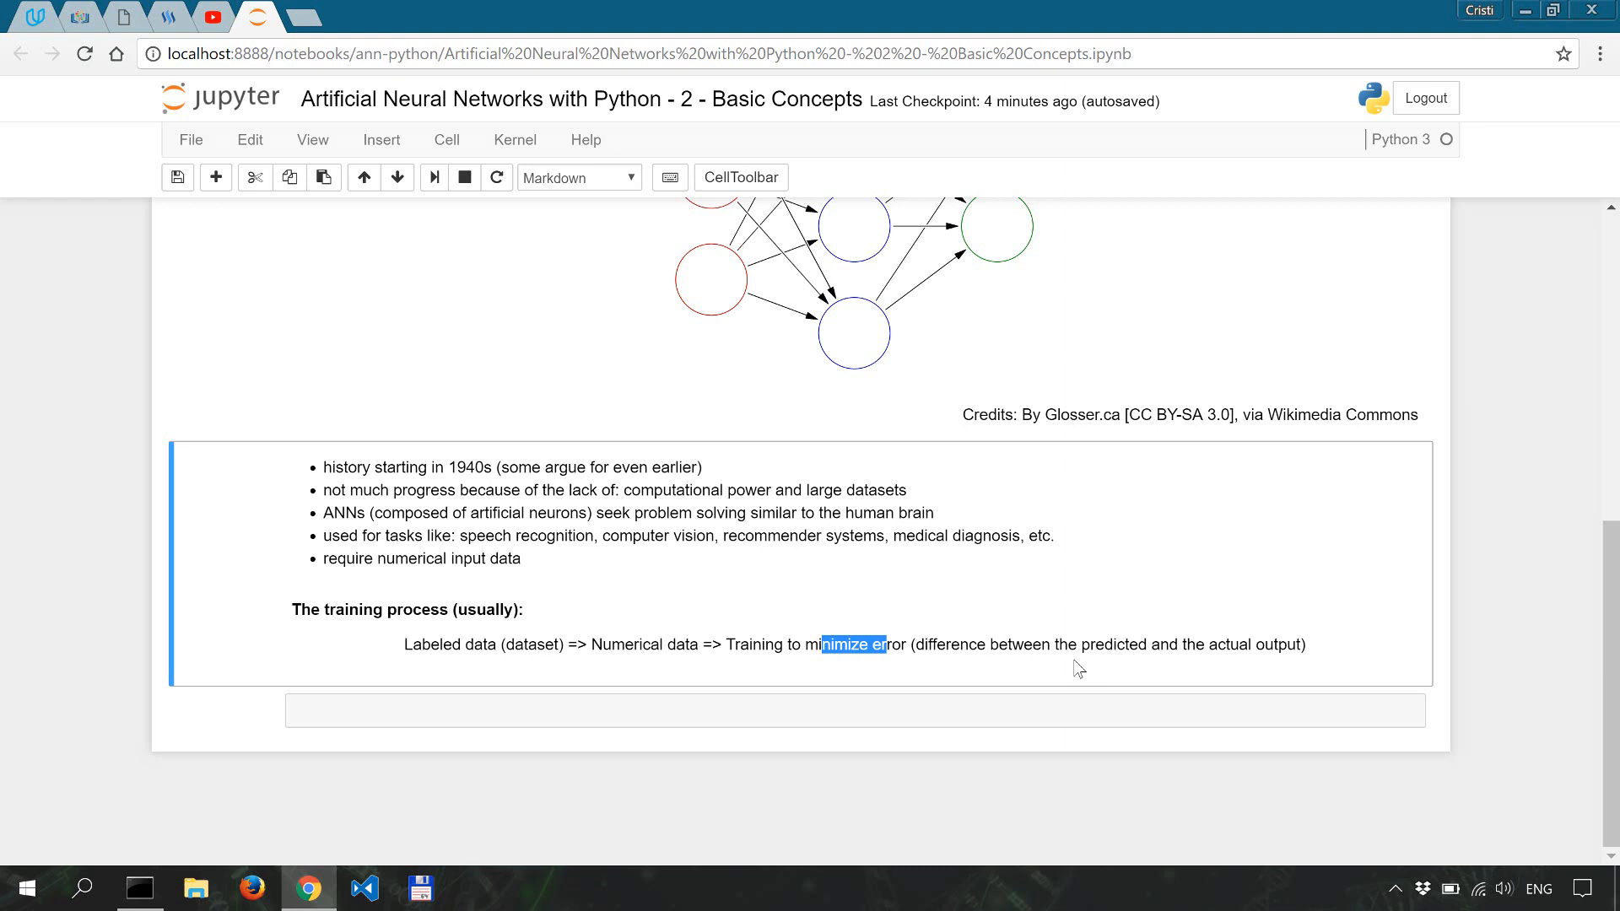
pyautogui.moveTo(1239, 645)
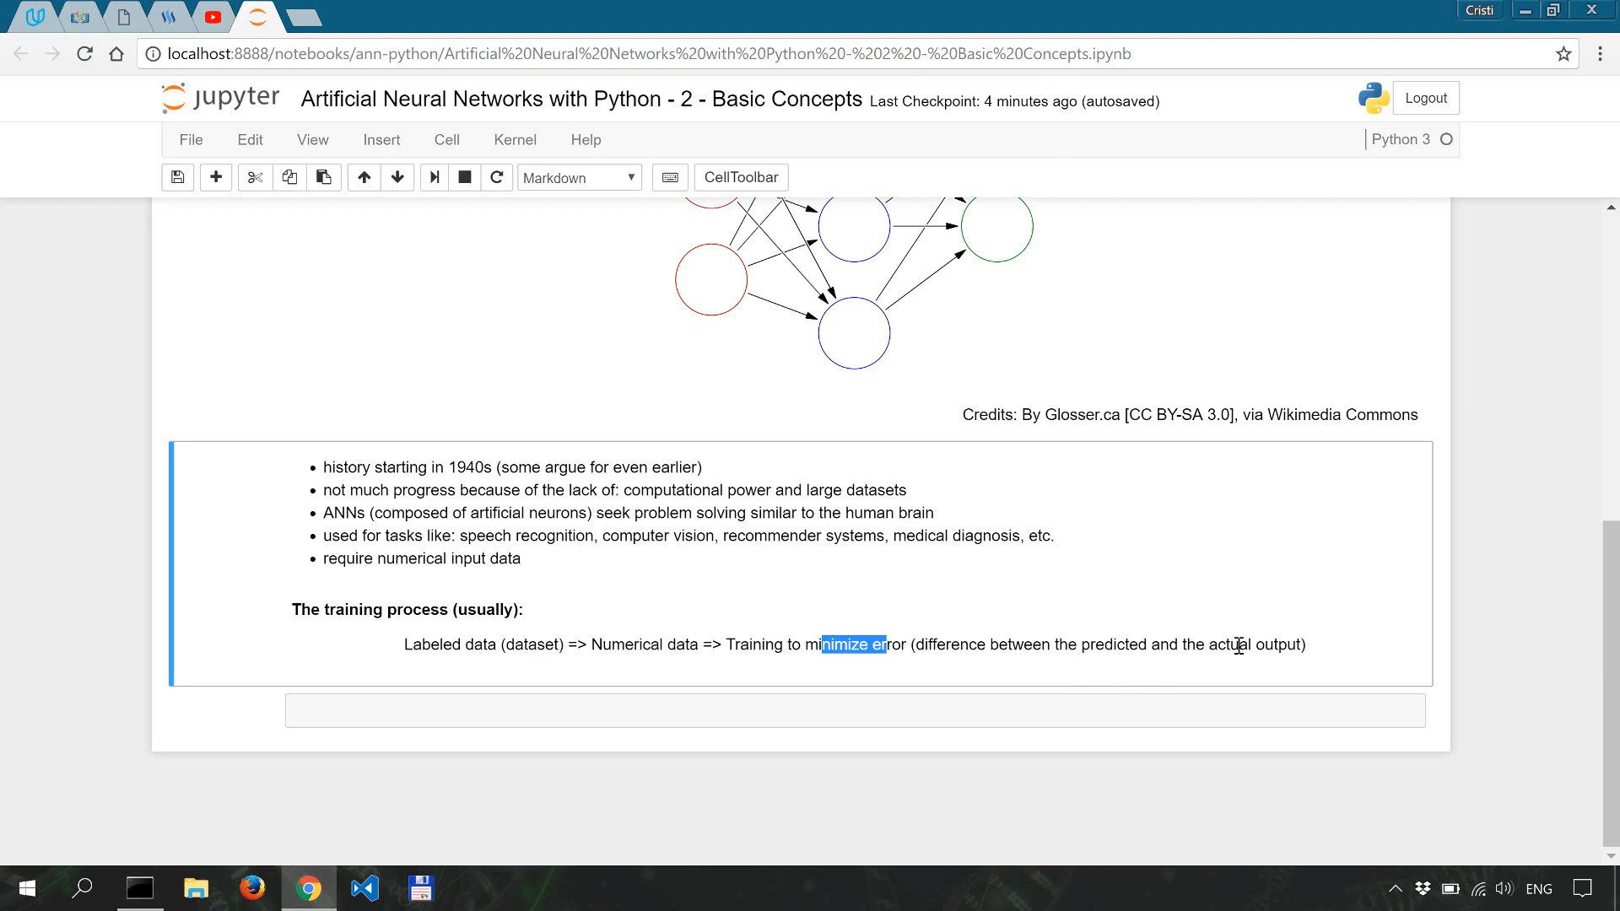
pyautogui.moveTo(1243, 644)
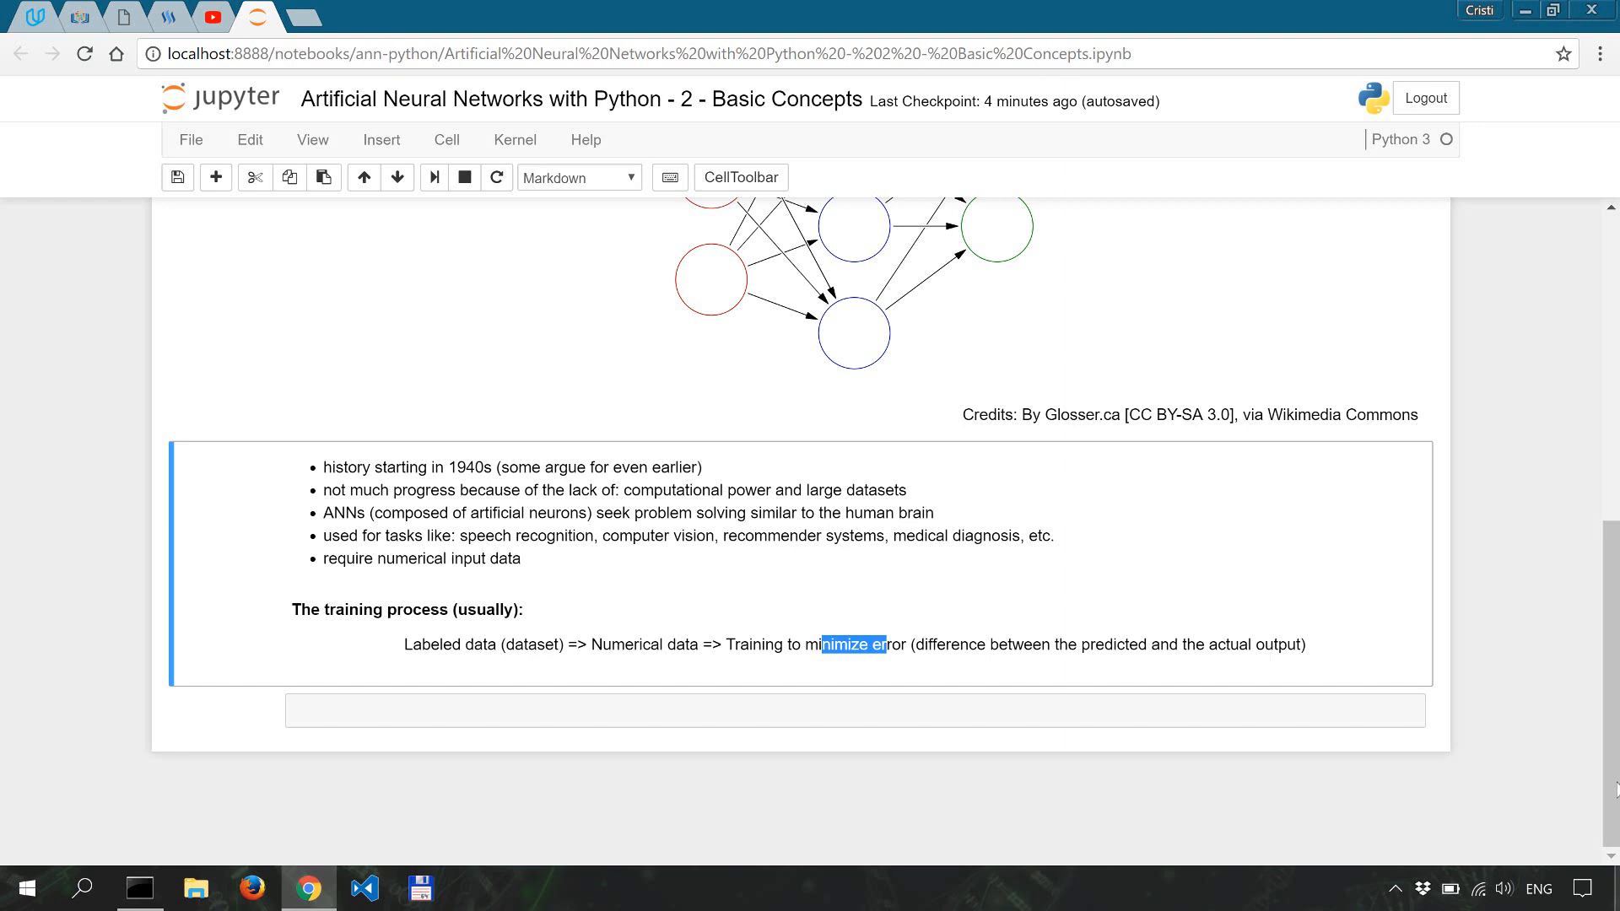
pyautogui.moveTo(1180, 665)
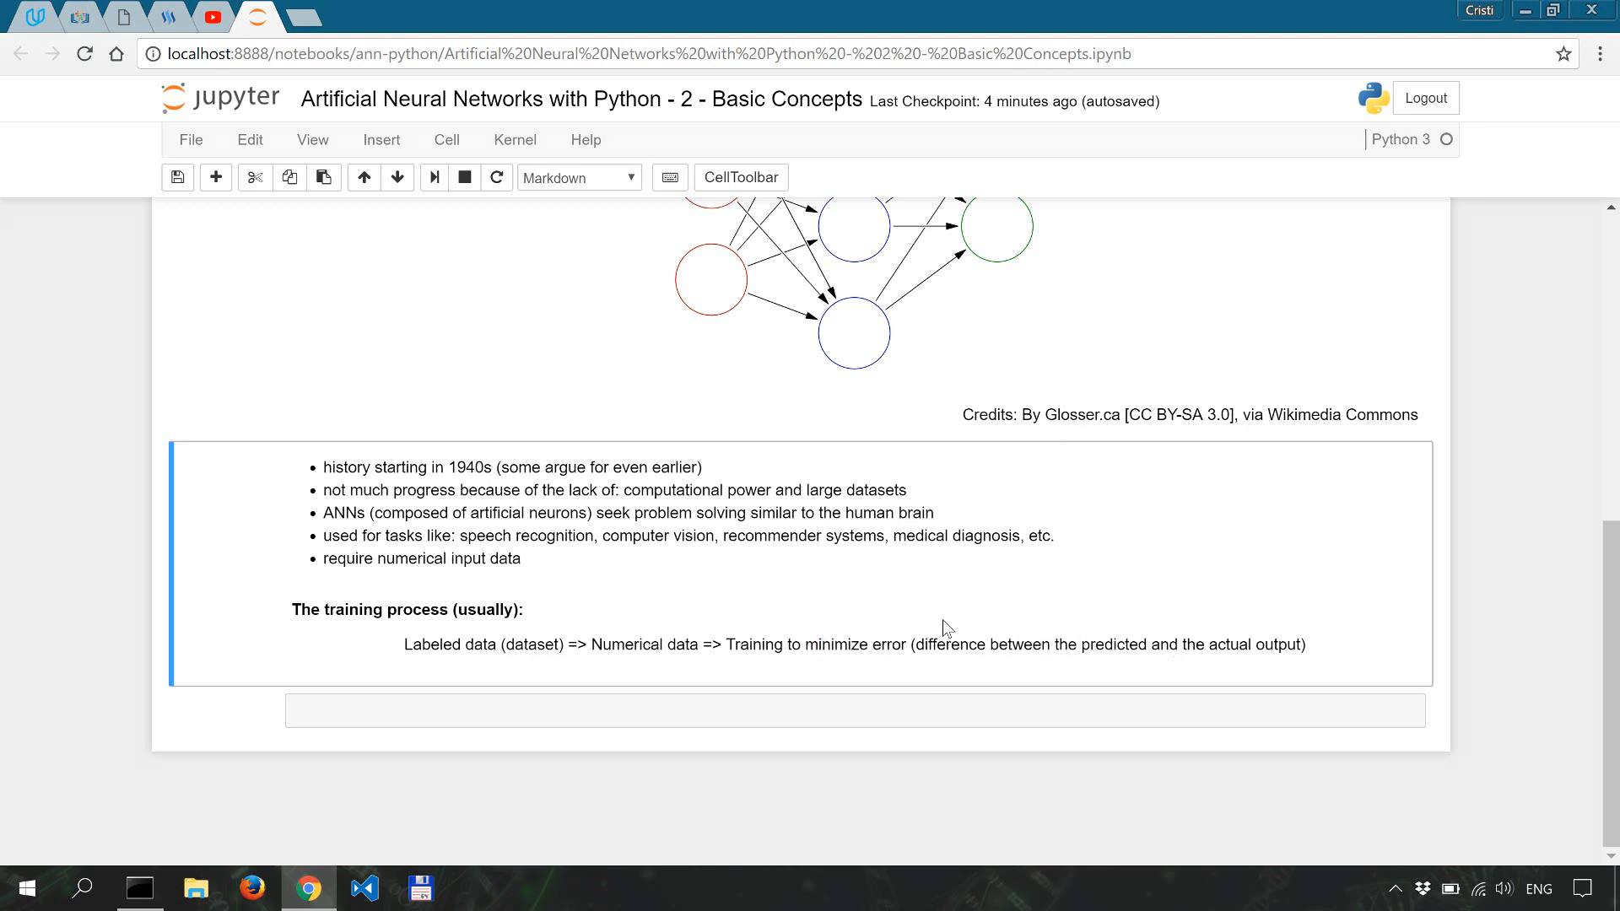
pyautogui.moveTo(1008, 632)
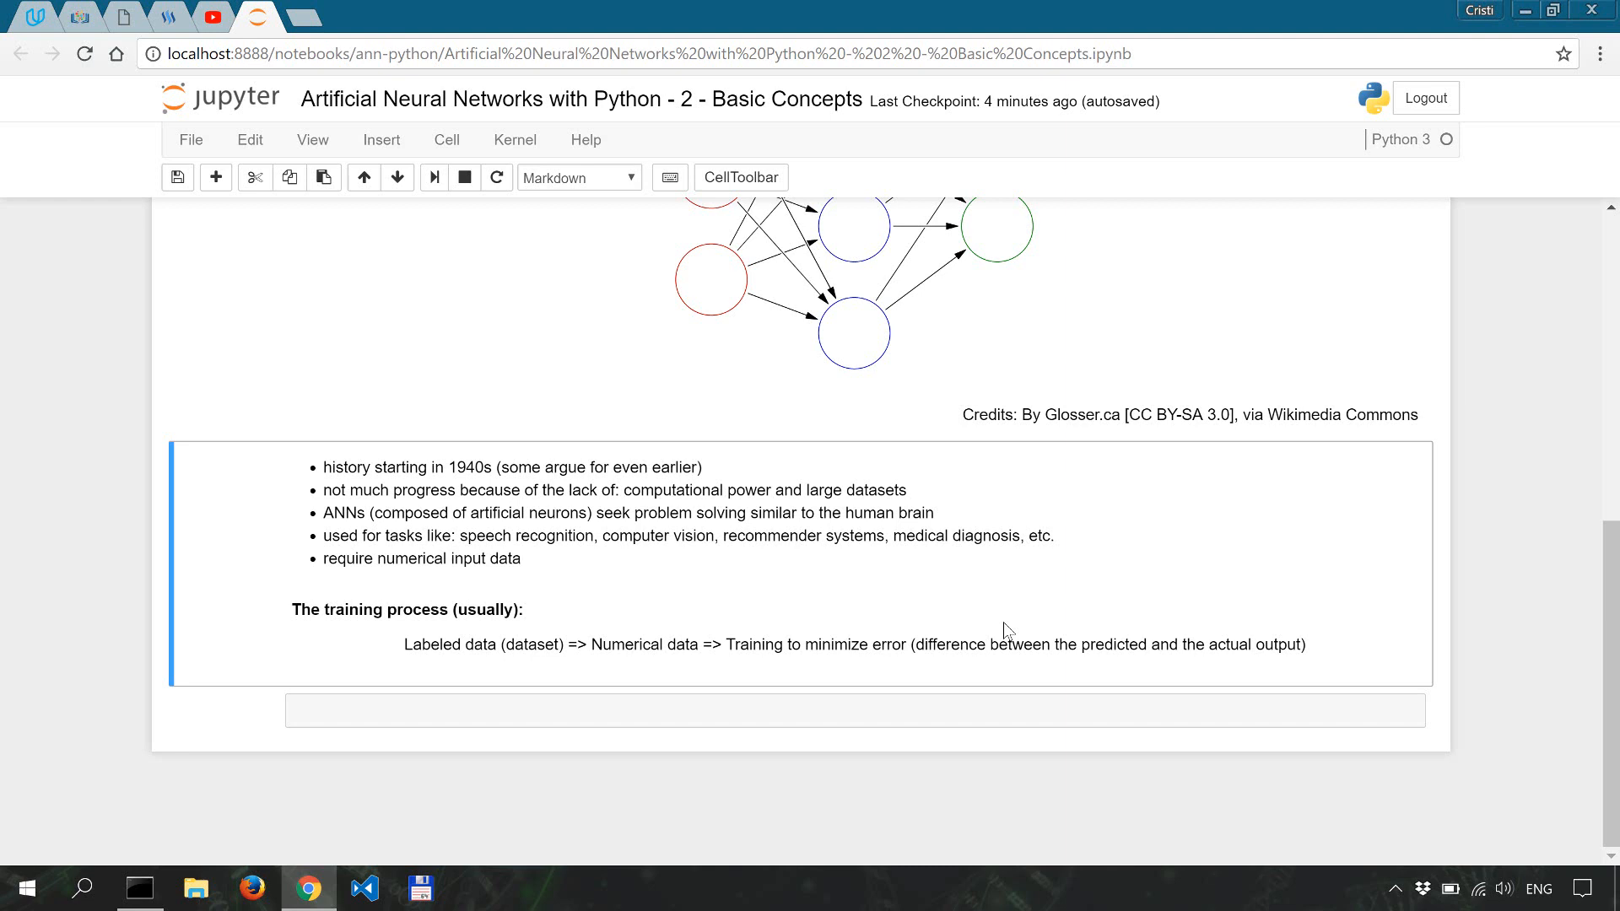
pyautogui.moveTo(1210, 743)
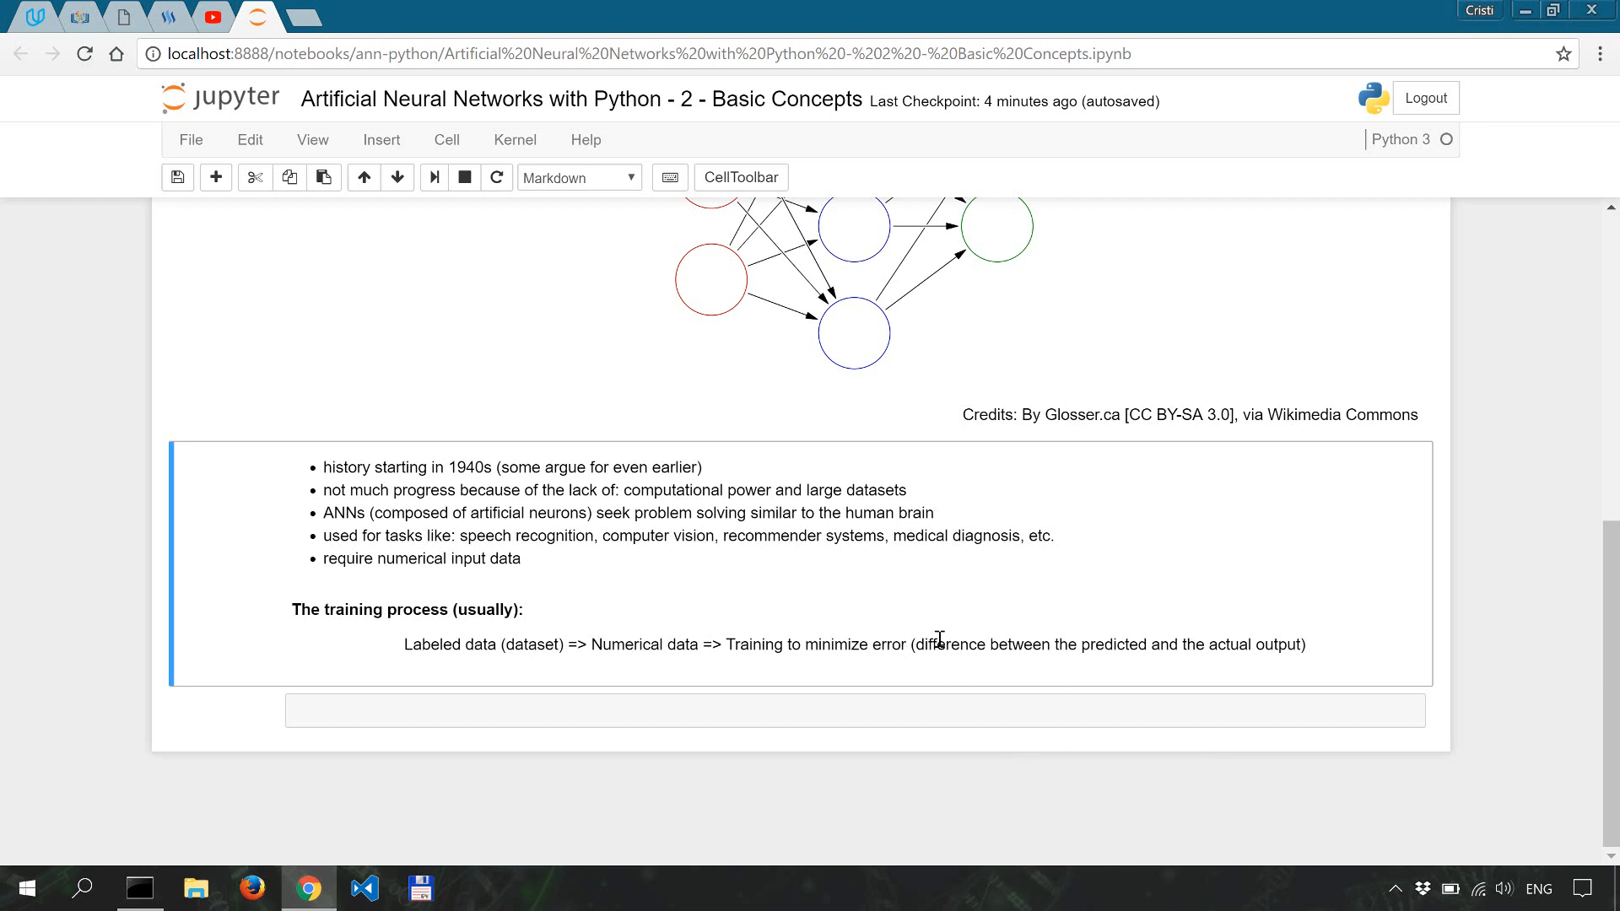
pyautogui.doubleClick(925, 643)
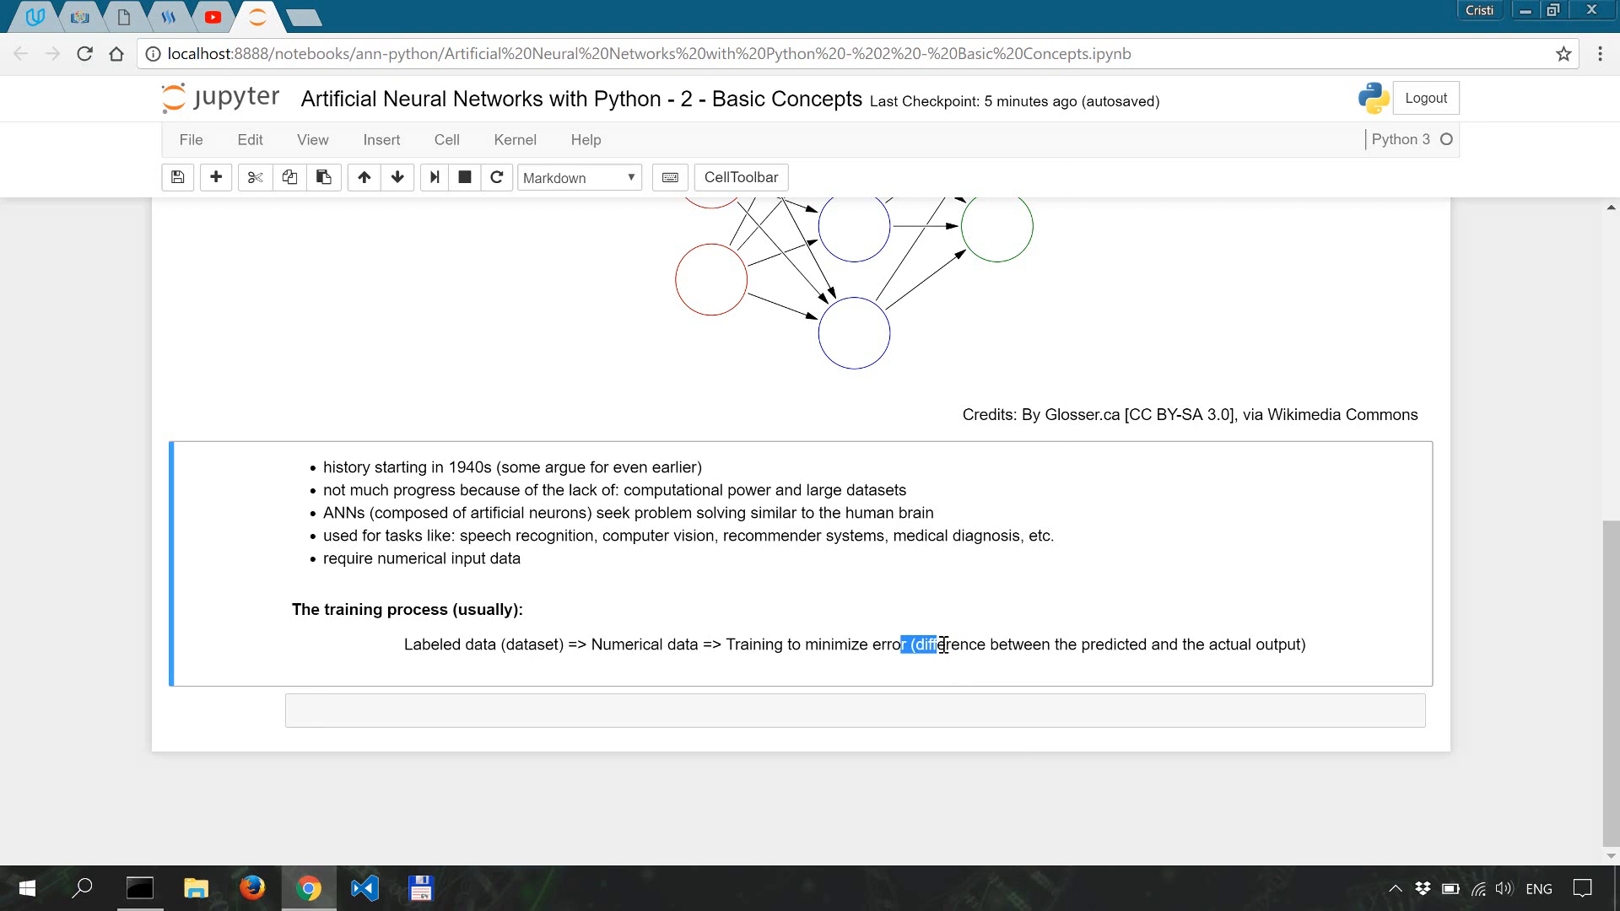
pyautogui.moveTo(987, 643)
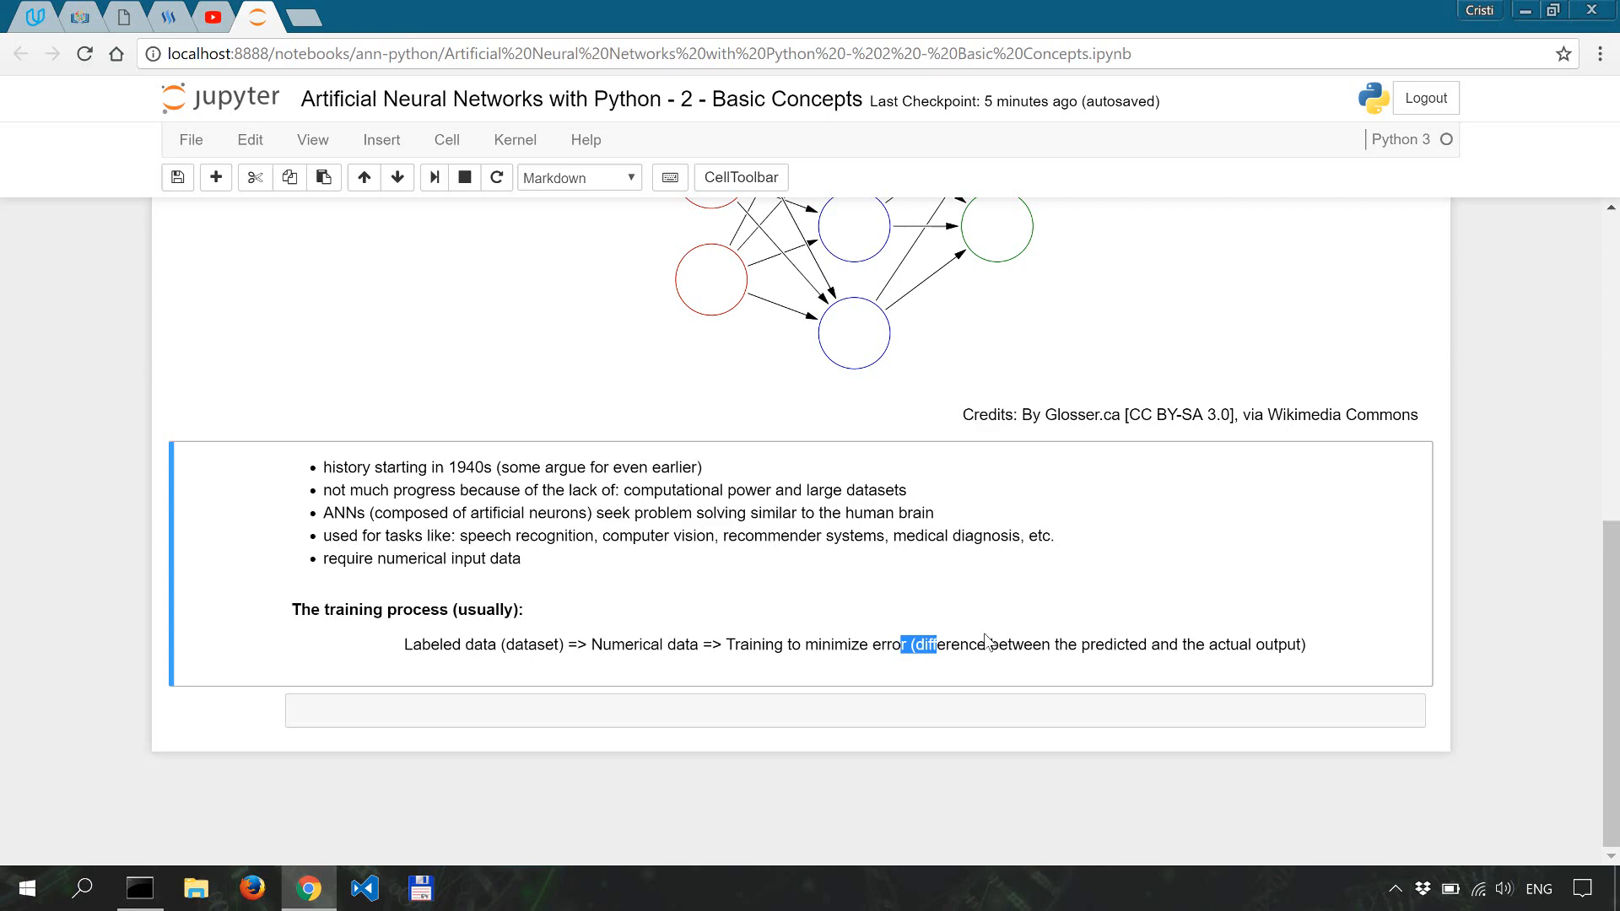
pyautogui.moveTo(1046, 638)
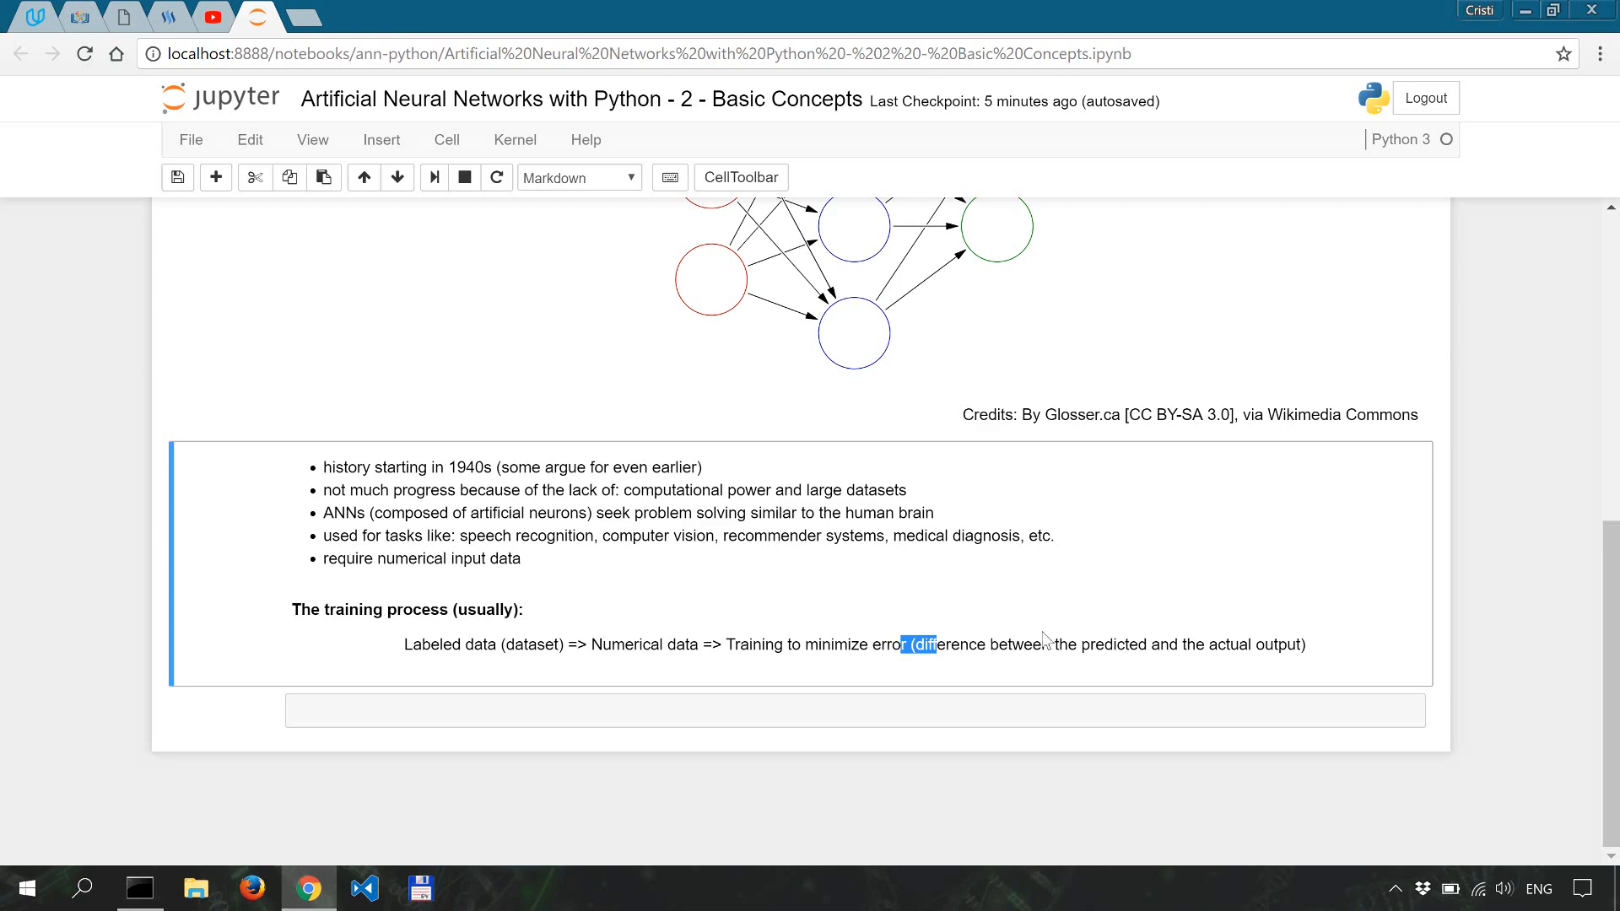